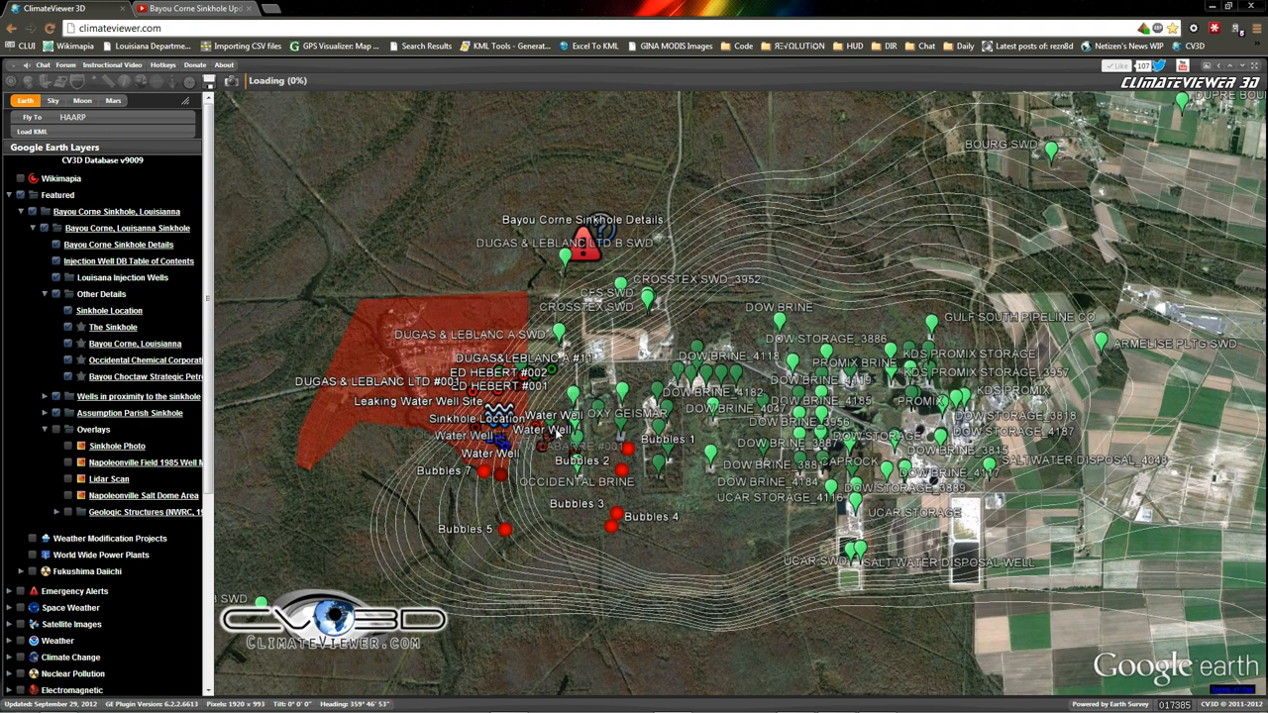
mouse_move(195, 8)
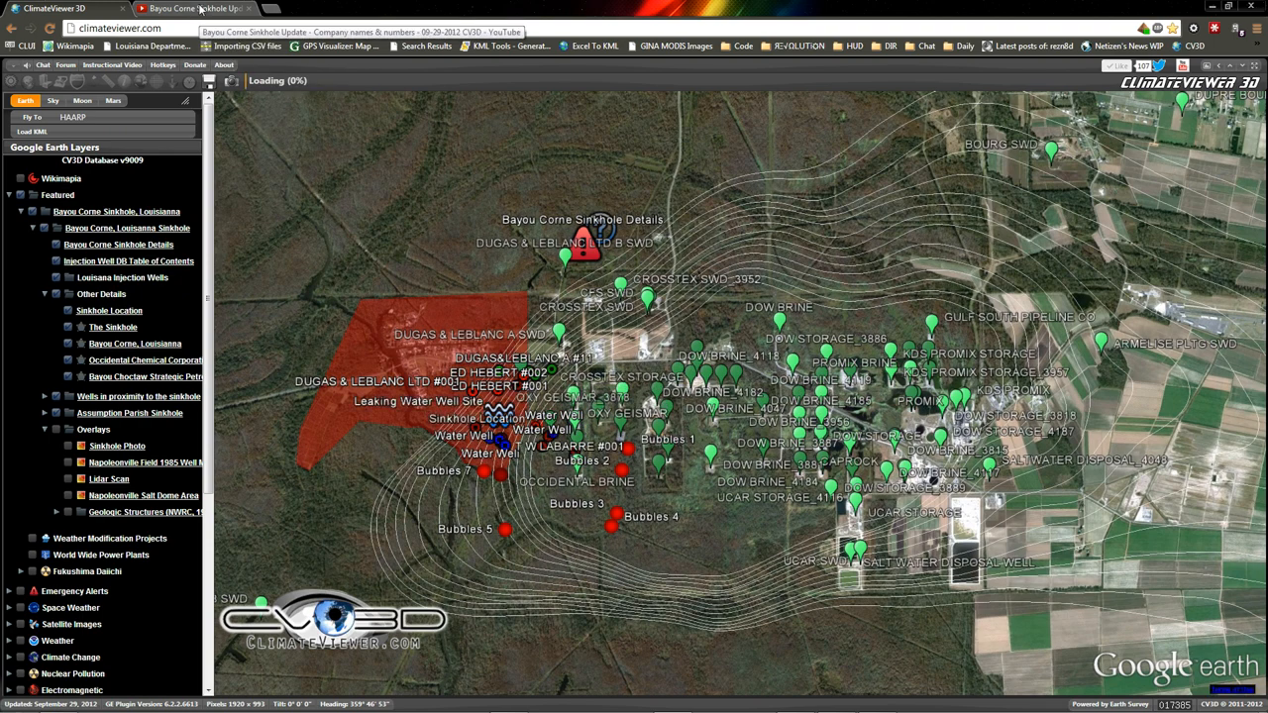
Step: Scroll the sinkhole update video's comments quoting Mark Kurlansky's Salt: A World History, then return to the map
click(189, 8)
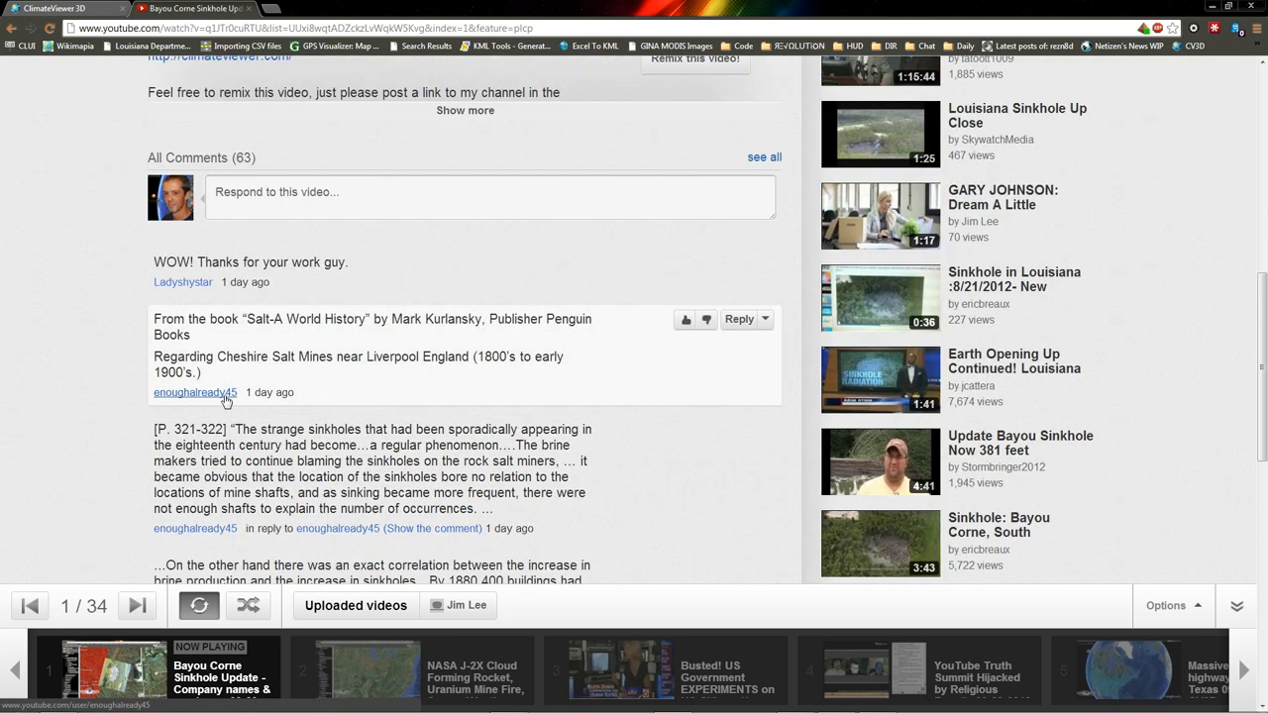
mouse_move(194, 392)
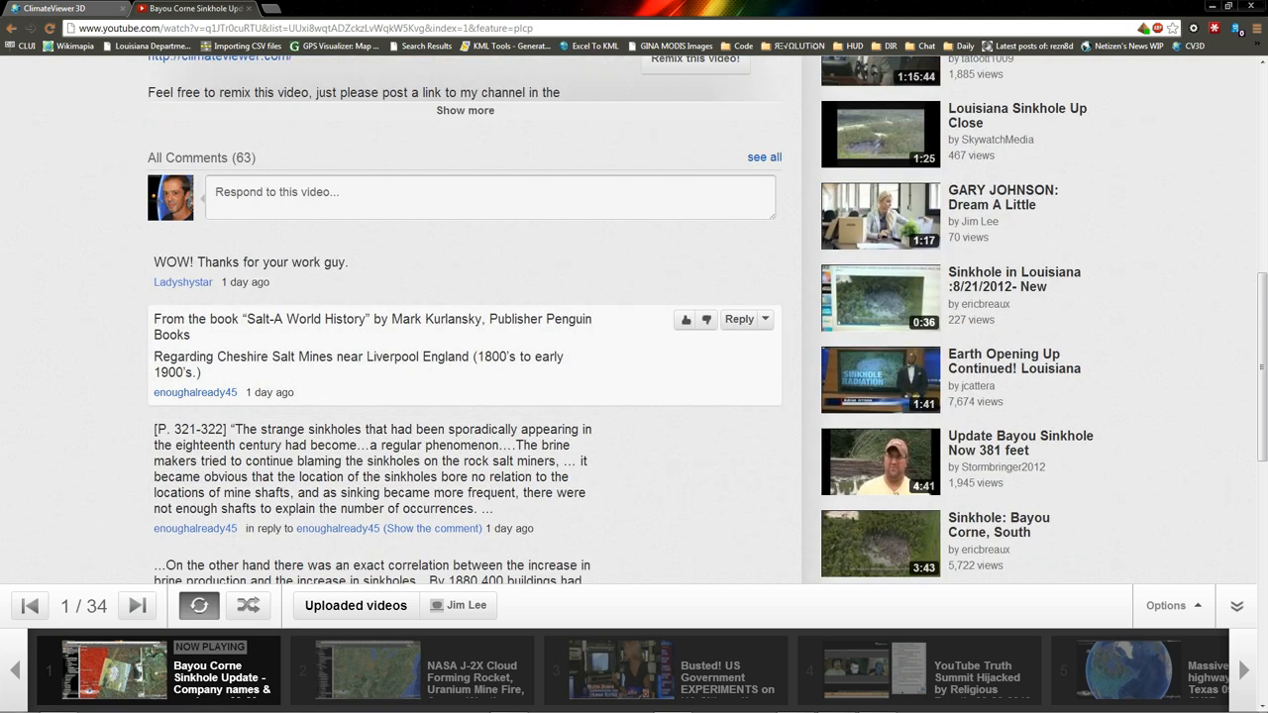
scroll(down, 3)
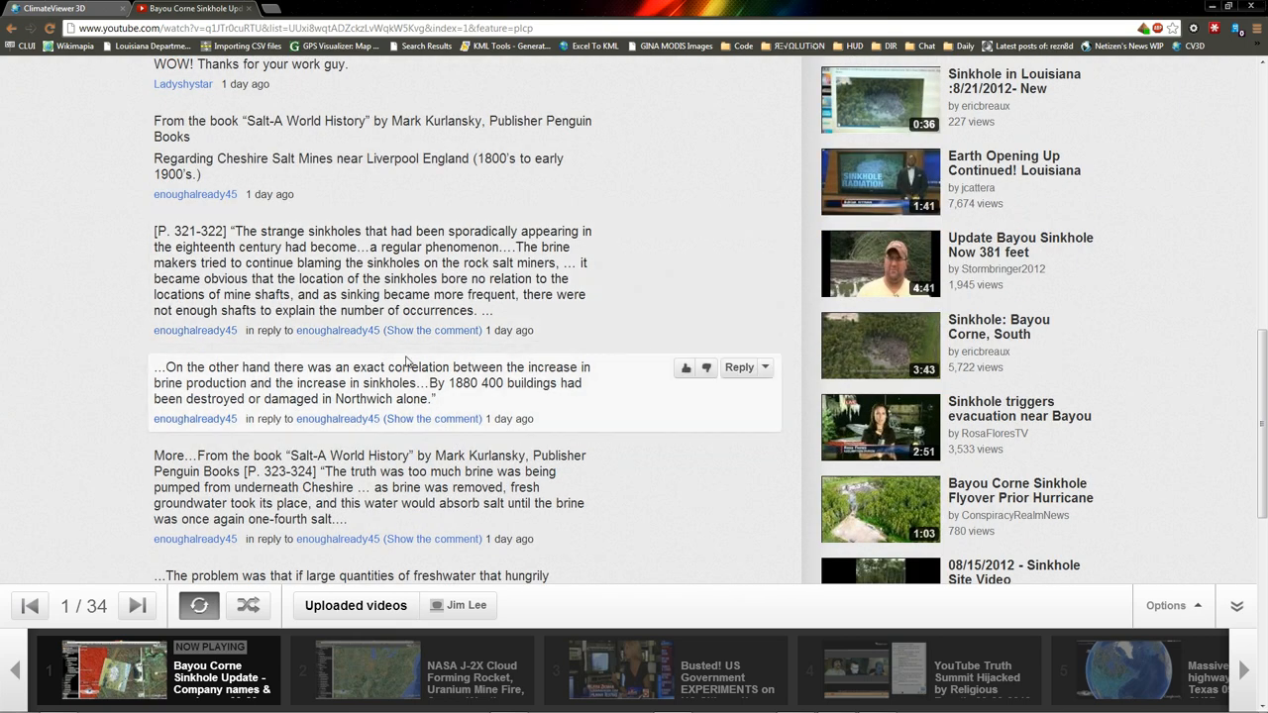
scroll(down, 3)
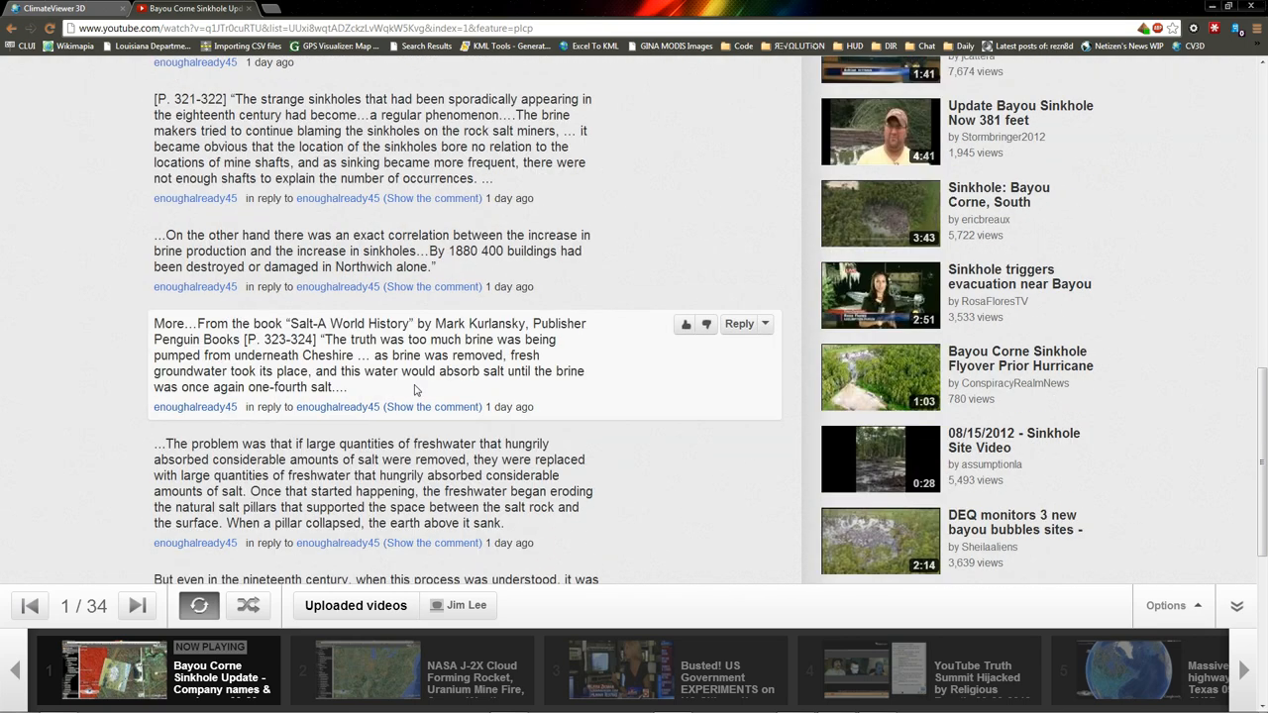
scroll(down, 3)
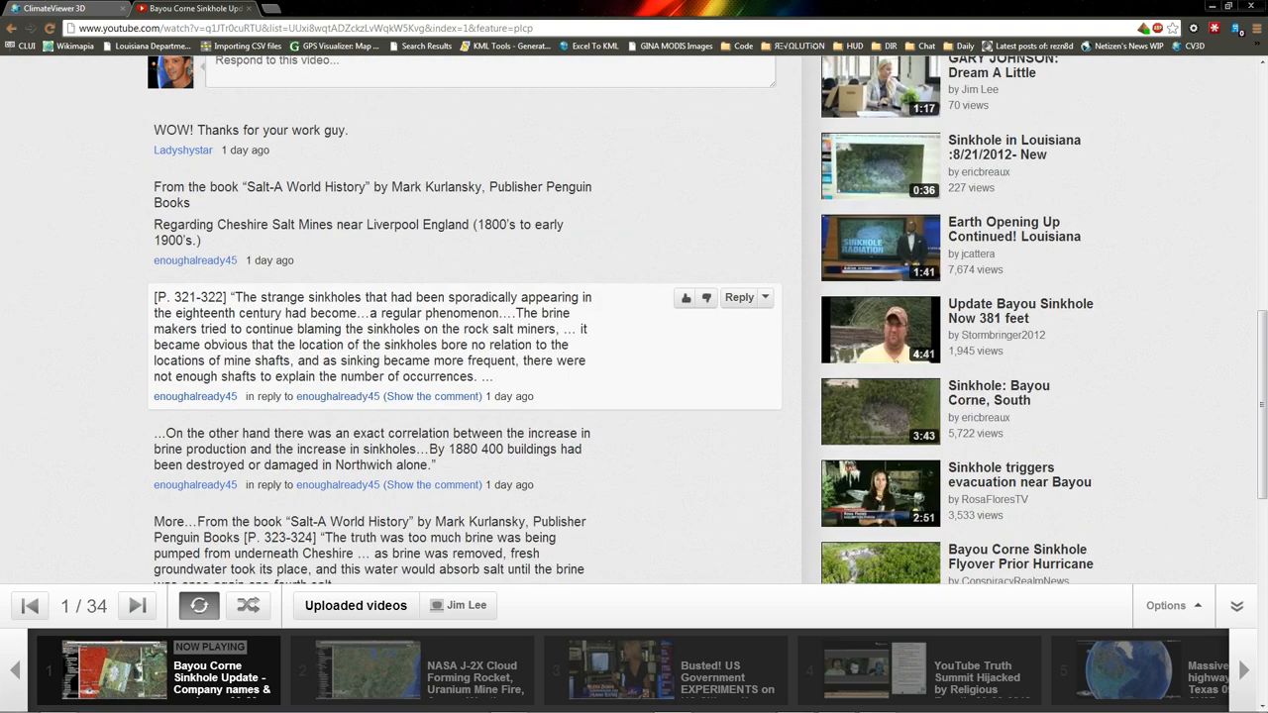
scroll(down, 3)
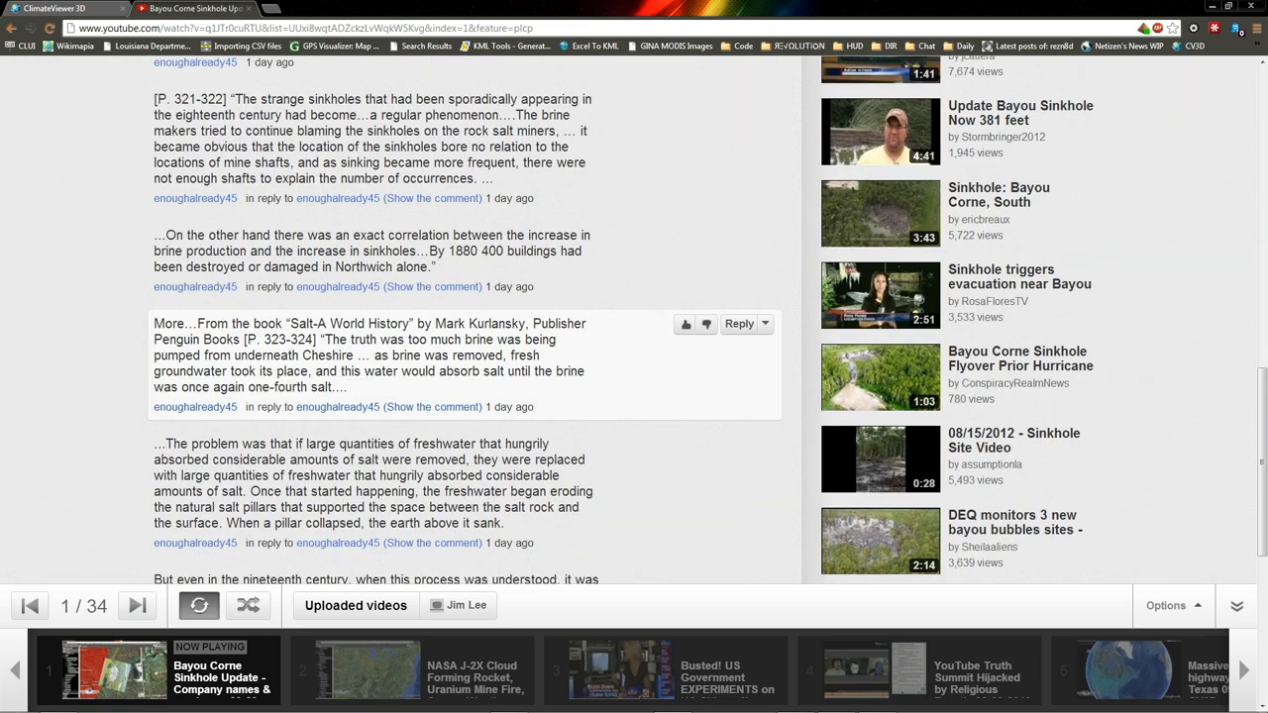
click(188, 8)
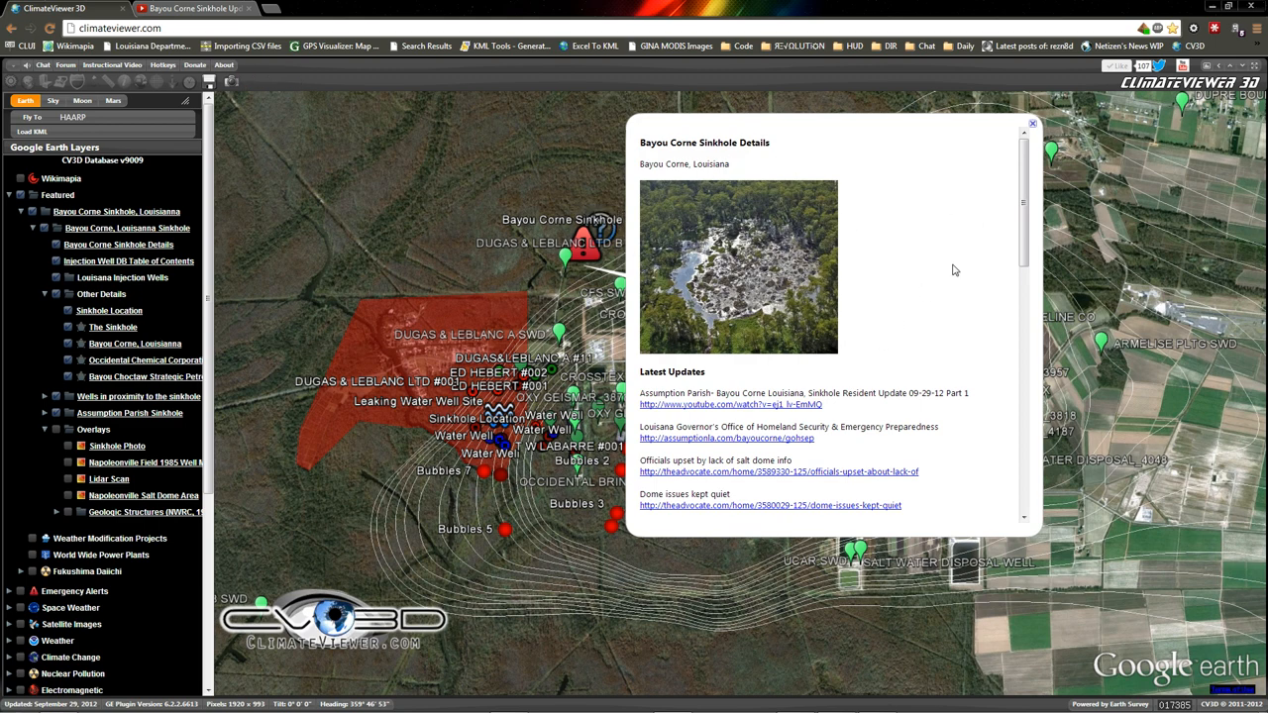
Step: Read the Sinkhole Details balloon from Latest Updates to 'Of worthy note' and credits, then go to the donations campaign
scroll(down, 3)
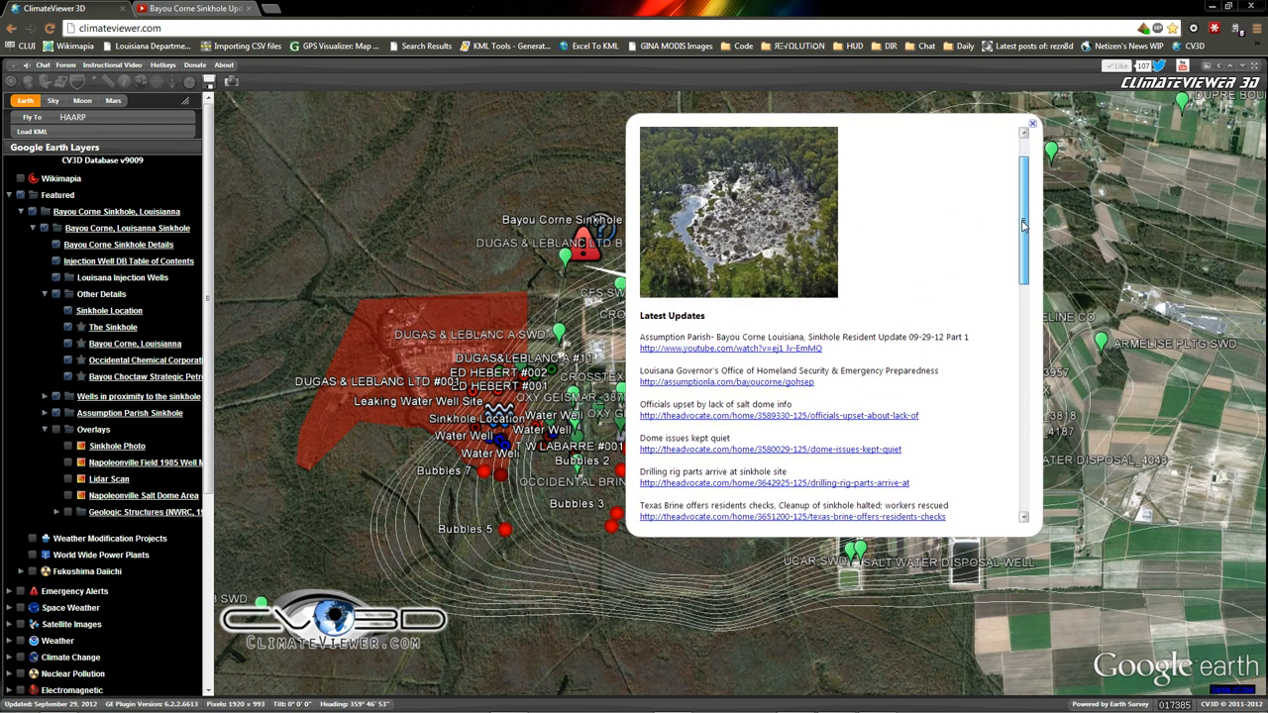
scroll(down, 3)
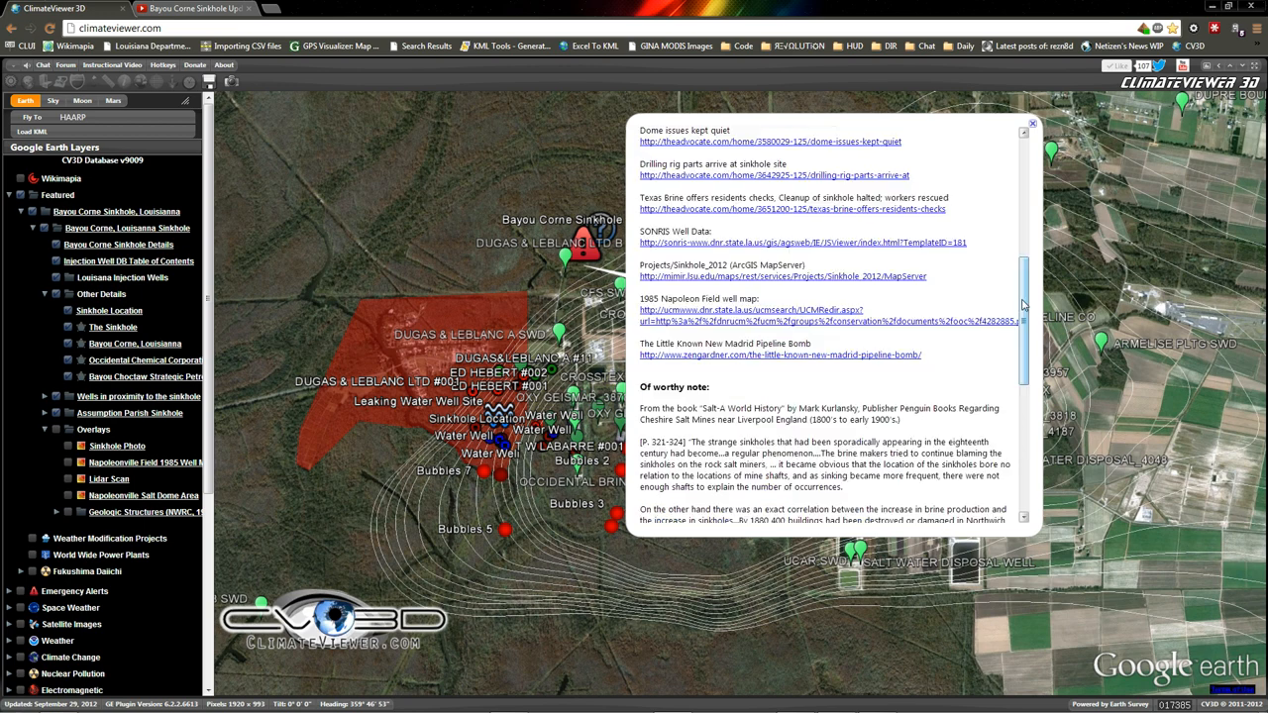
scroll(down, 3)
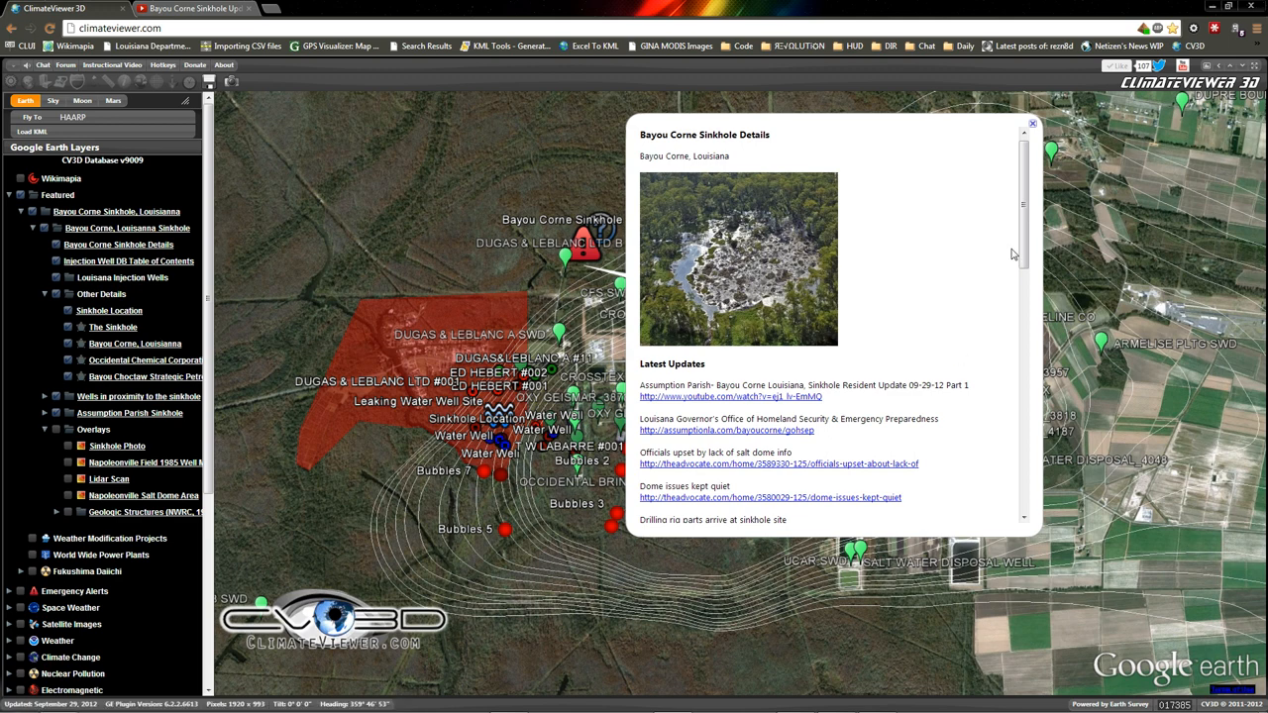
scroll(down, 3)
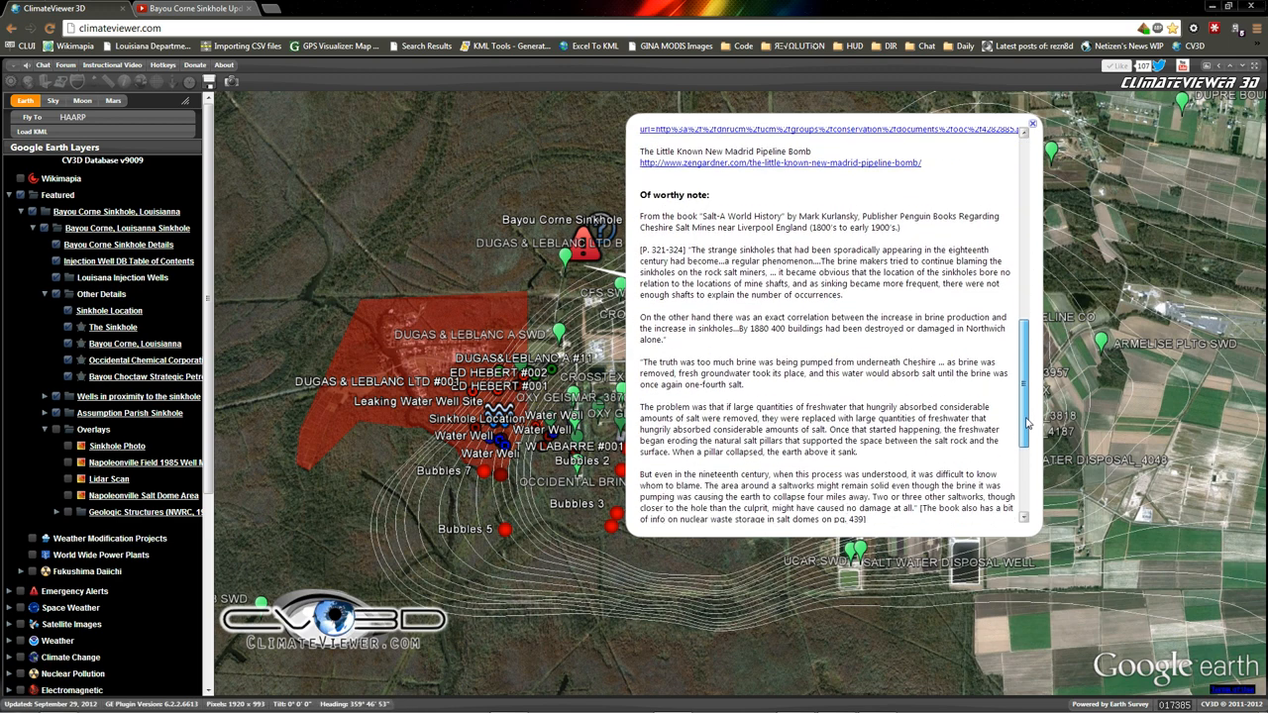
scroll(down, 3)
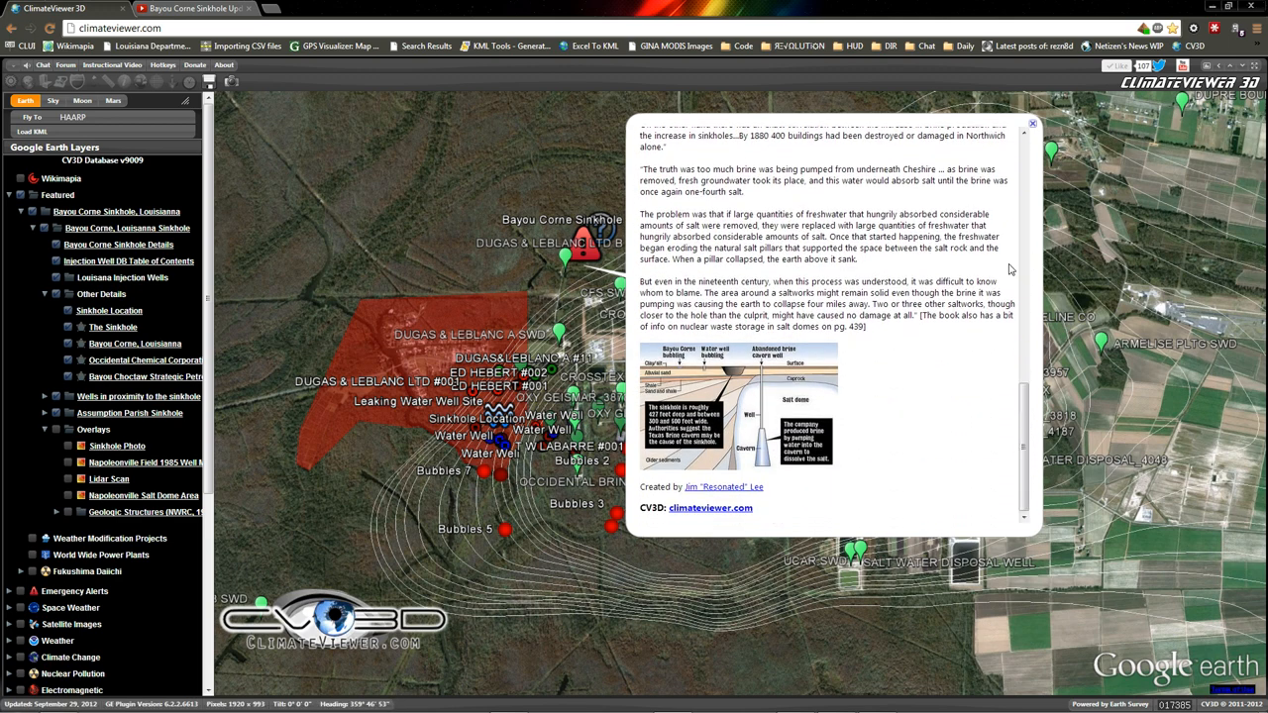
click(1033, 123)
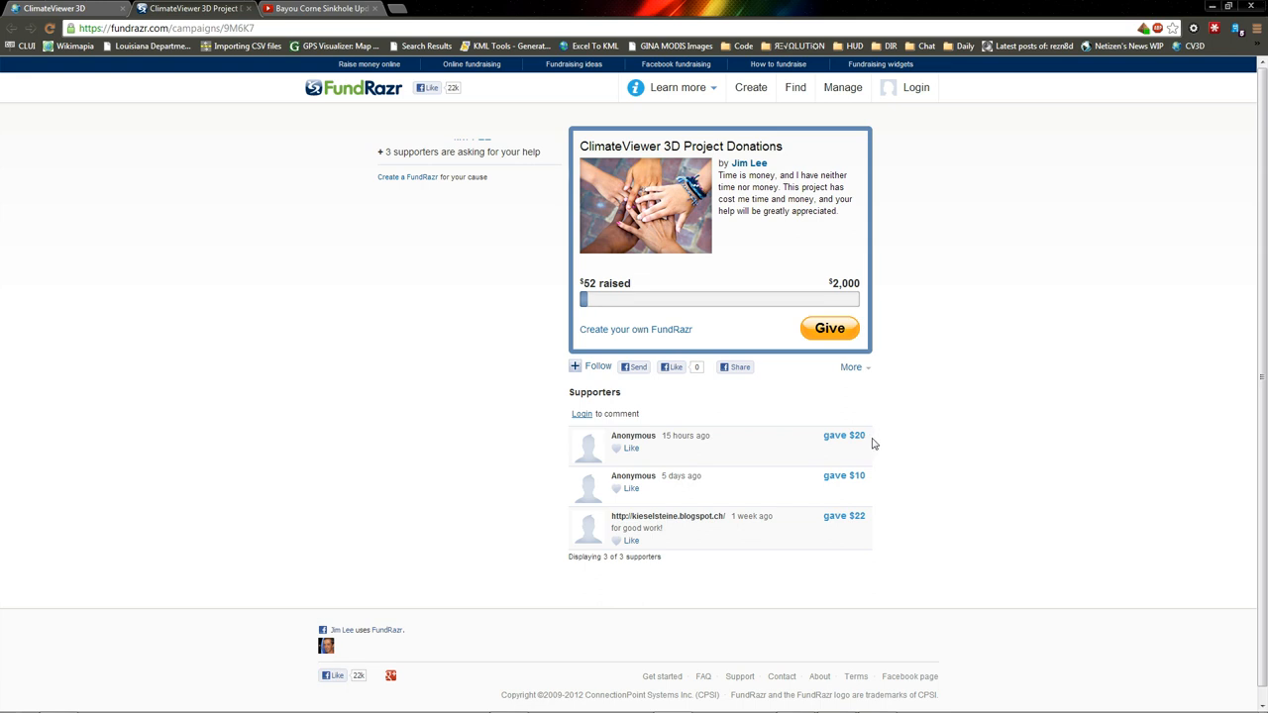
mouse_move(836, 416)
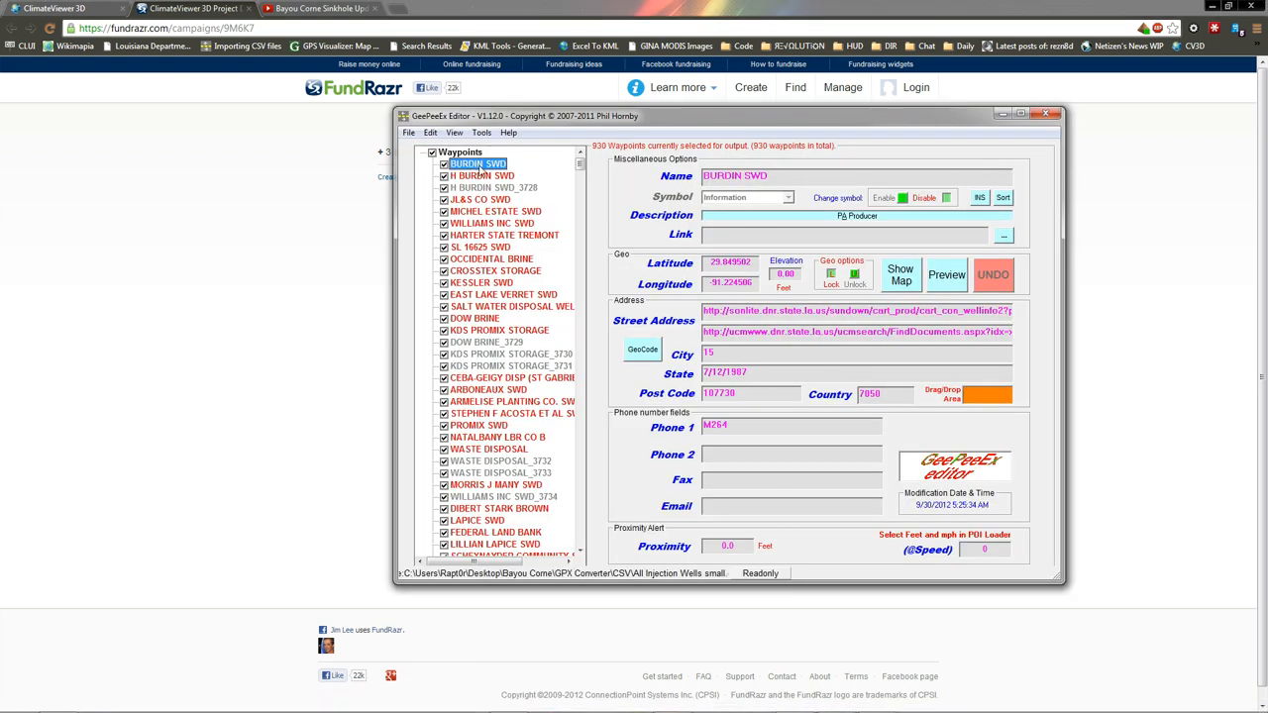
mouse_move(353, 99)
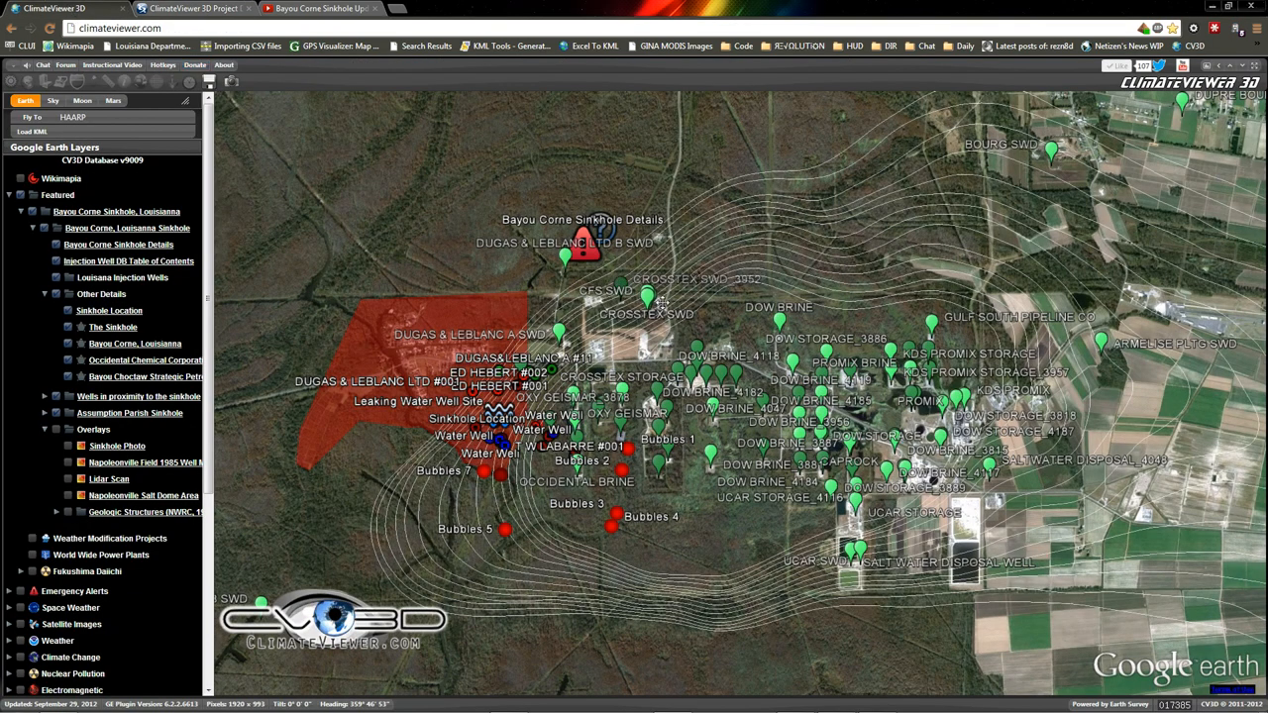
Step: Show the -10000 salt dome contour details, the Injection Well DB table of contents and statewide Louisiana Injection Wells, then the SONRIS map
click(585, 245)
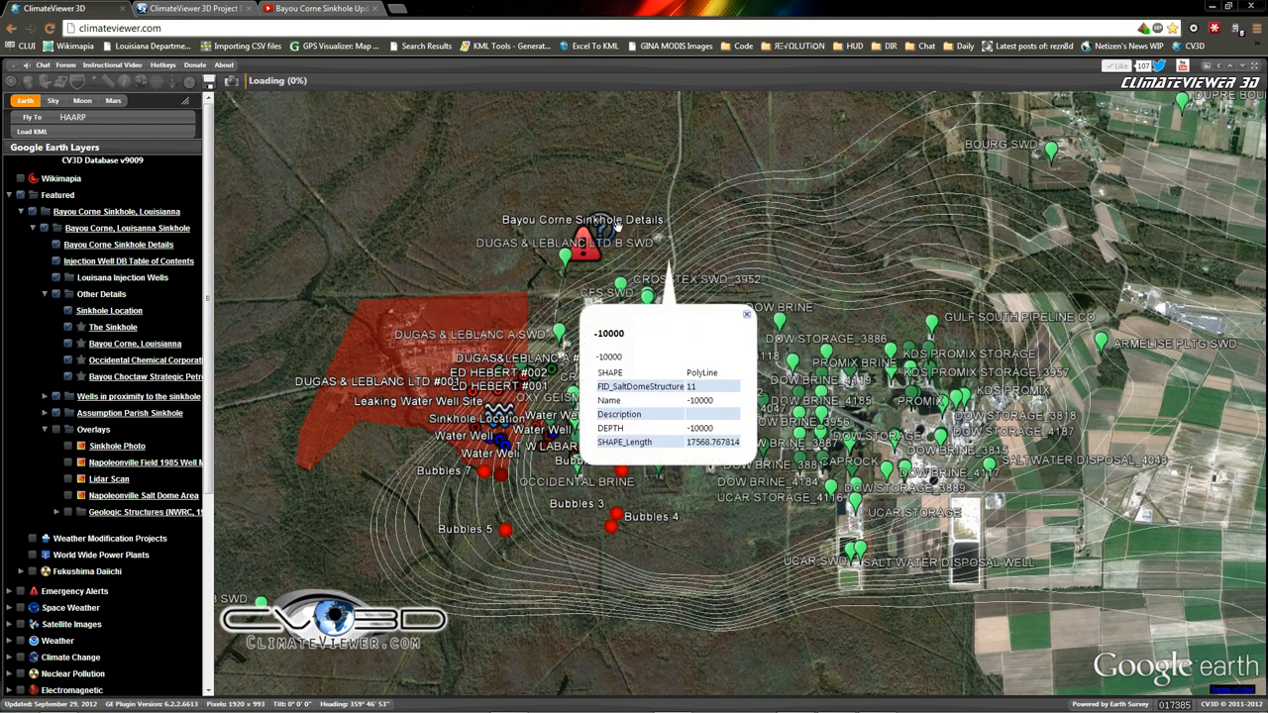
click(127, 262)
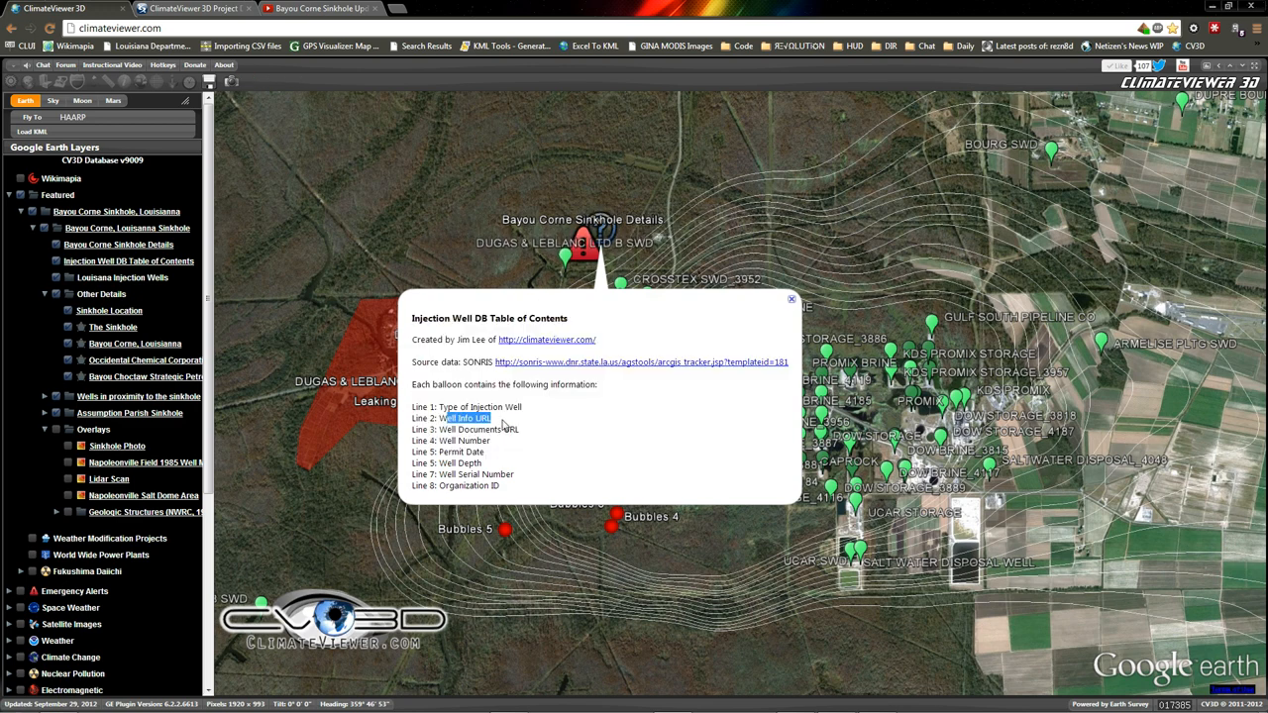
click(793, 299)
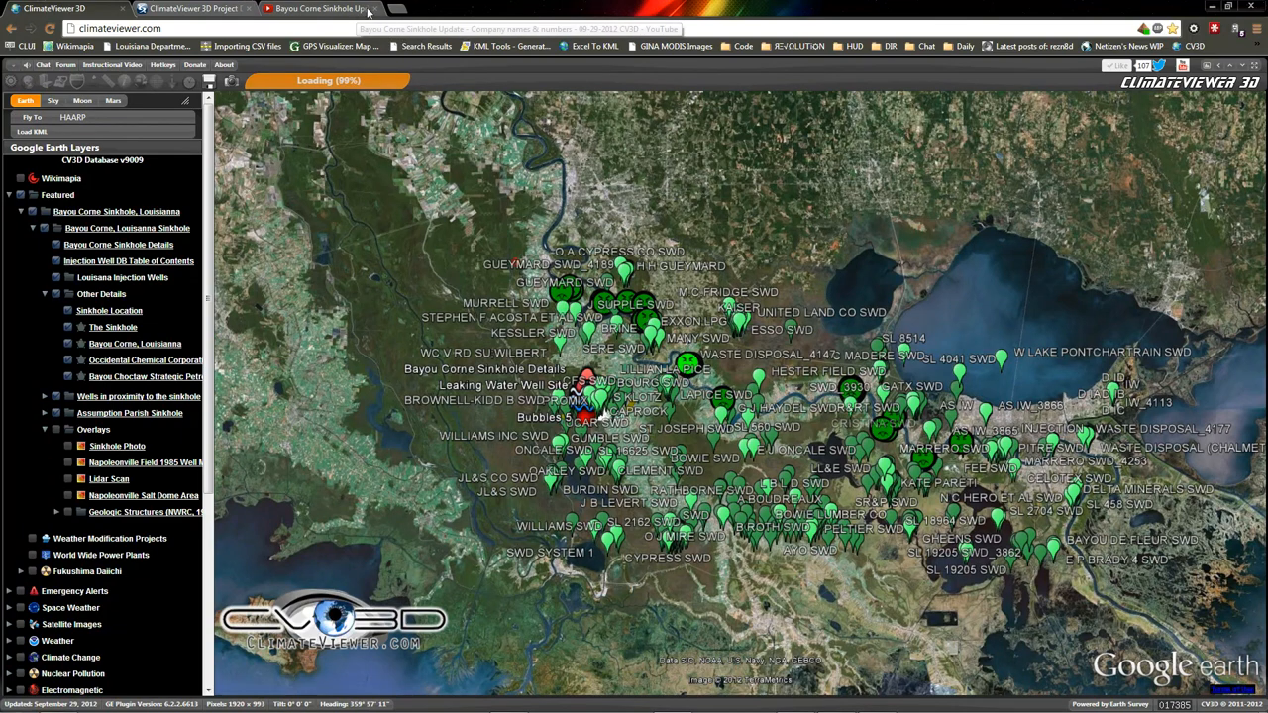
click(393, 8)
text(sonris-www.dnr.state.la.us/gis/agsweb/IE/JSViewer/index.html?TemplateID=181)
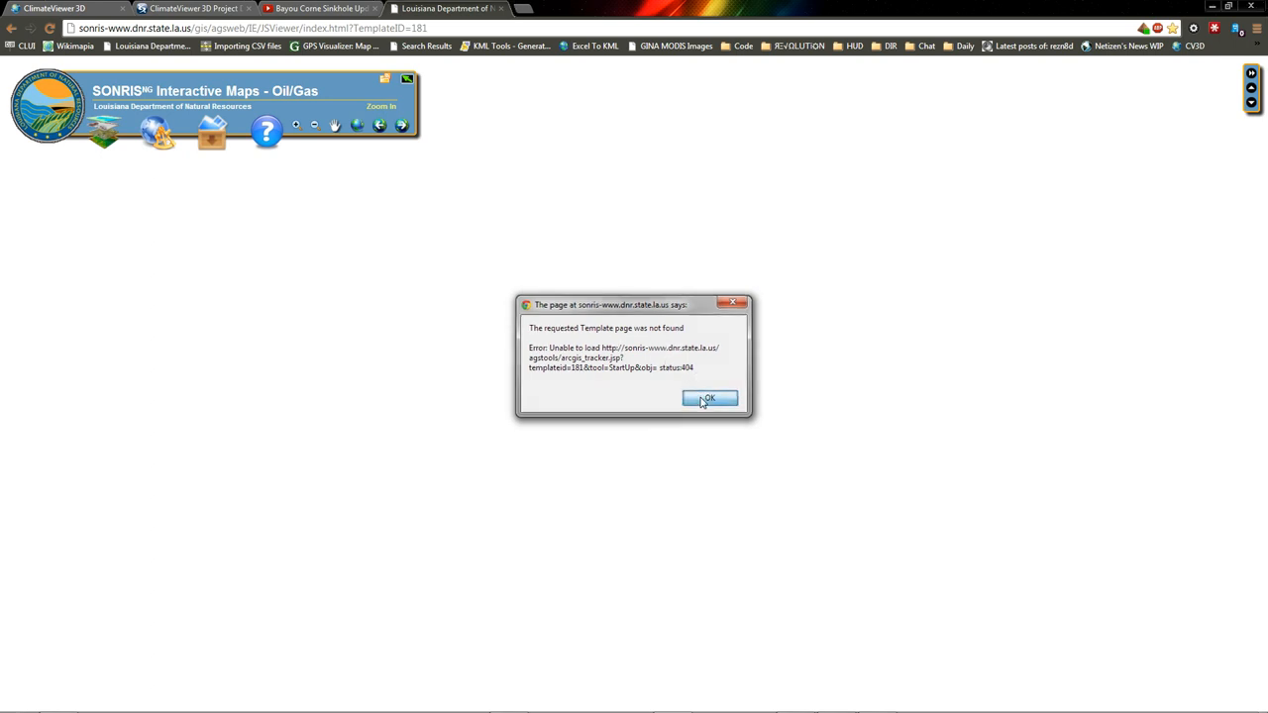
Step: Dismiss the template error, turn on Injection Wells in the Oil/Gas group and start Select by Rectangle
click(710, 398)
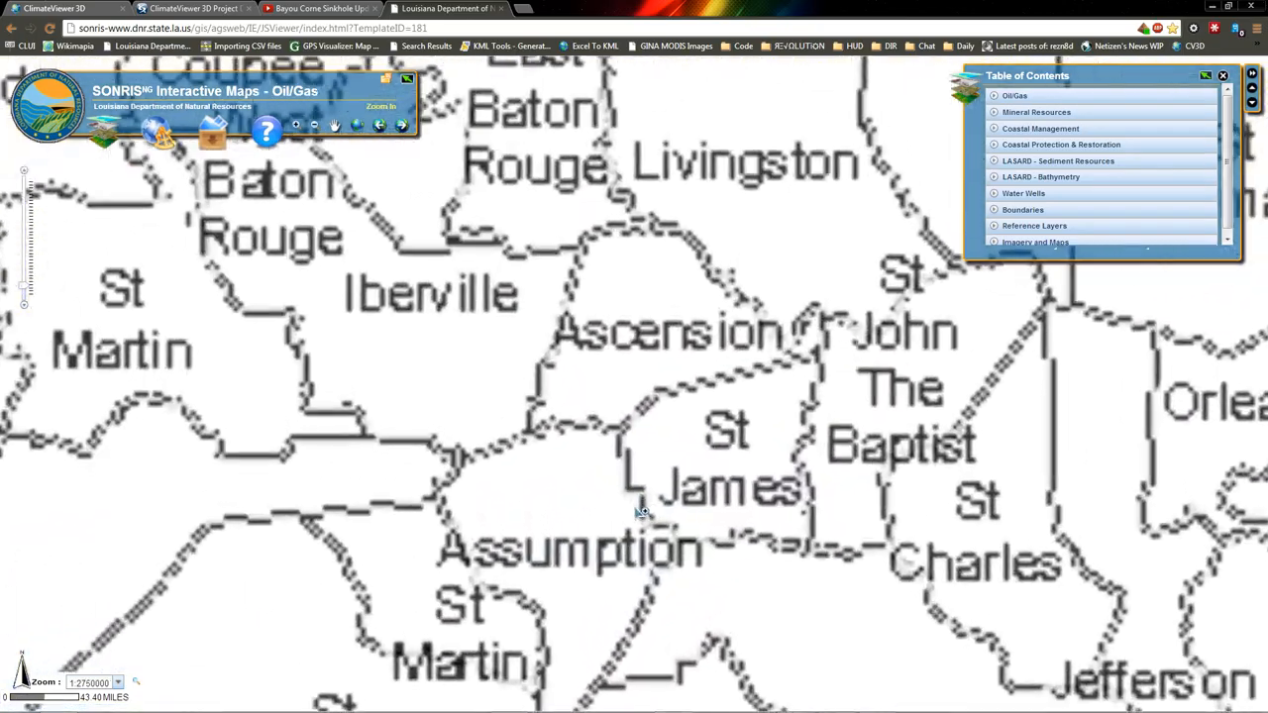
click(1015, 95)
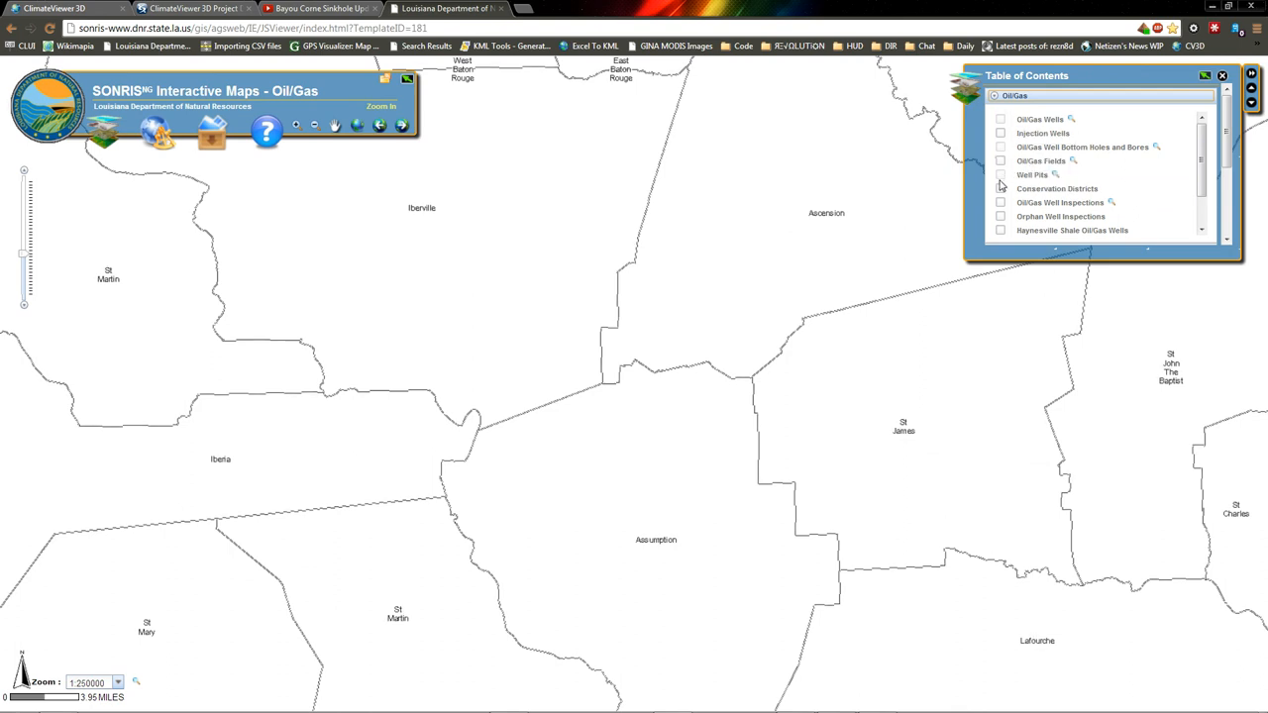
mouse_move(1018, 162)
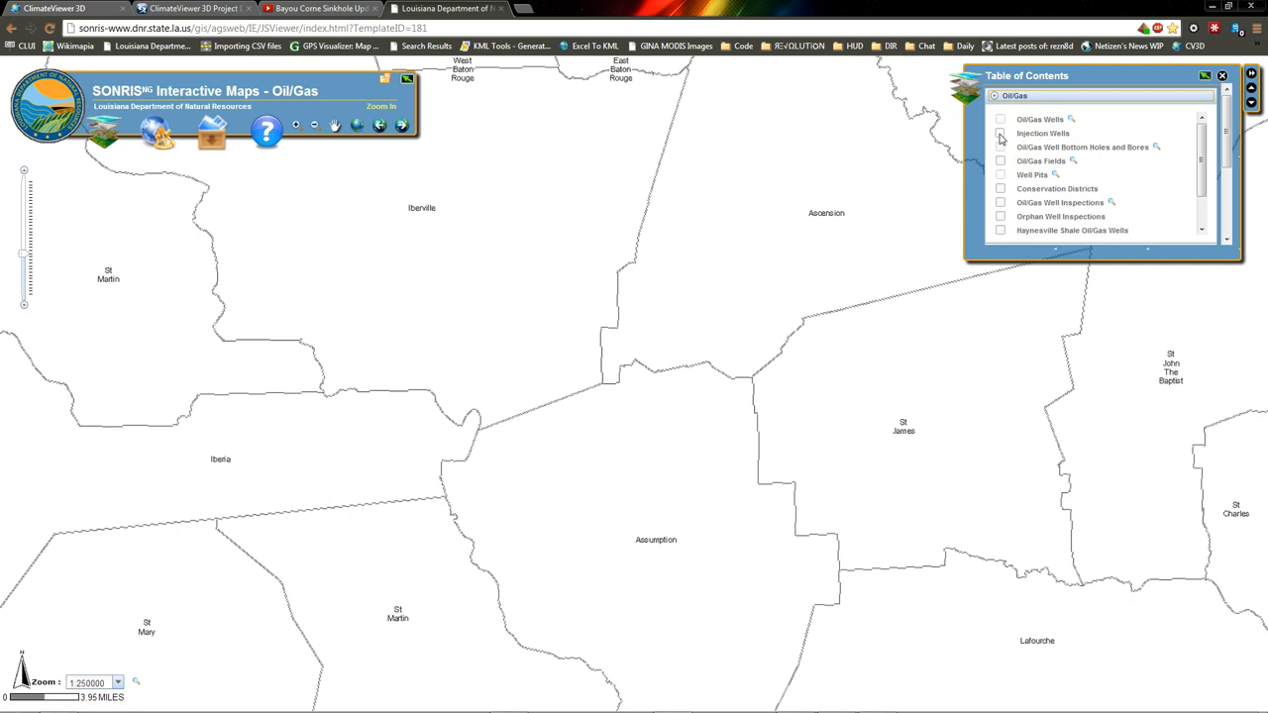
click(999, 133)
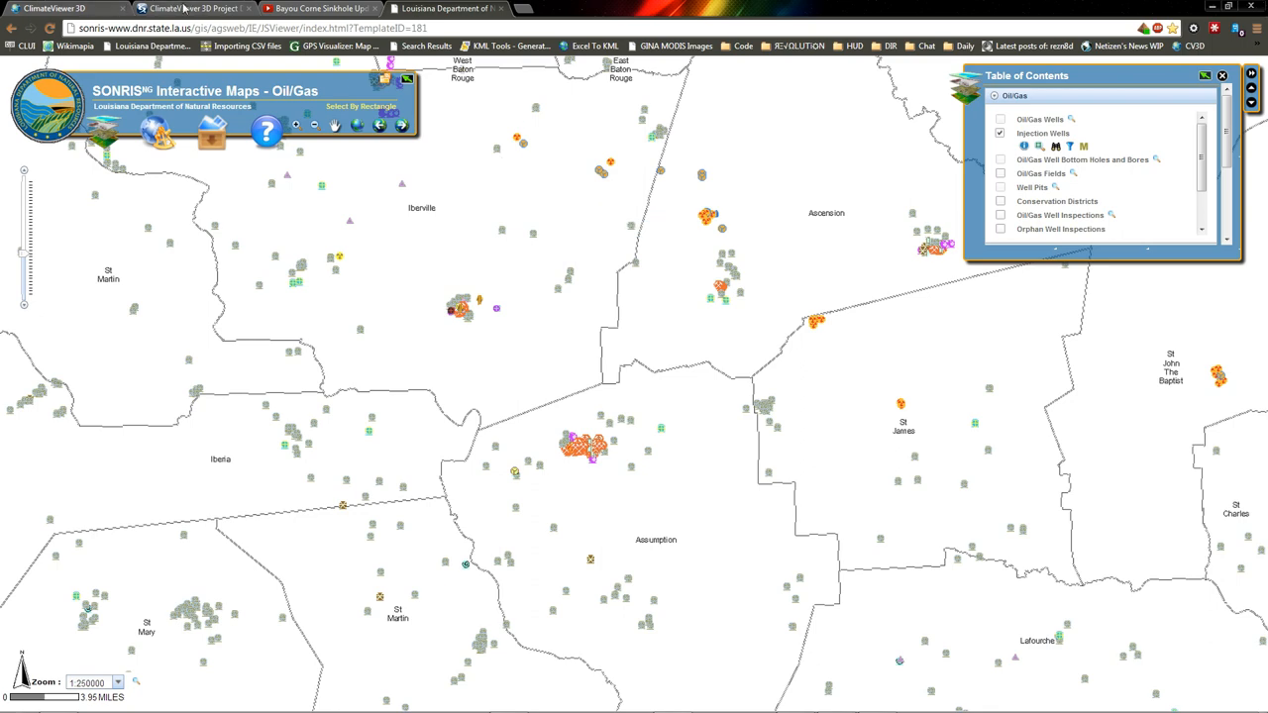
click(60, 8)
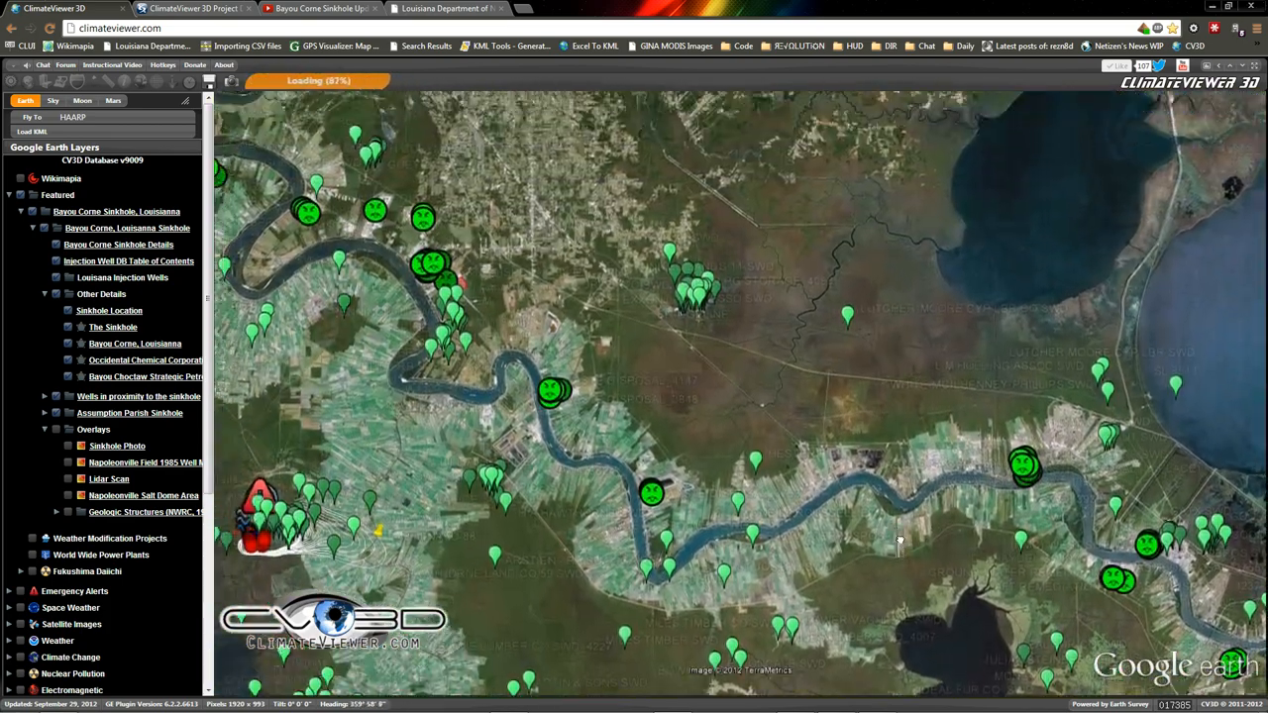
Step: Pan and zoom the Google Earth map onto the labelled disposal-well placemarks along the river
drag(900, 541, 745, 408)
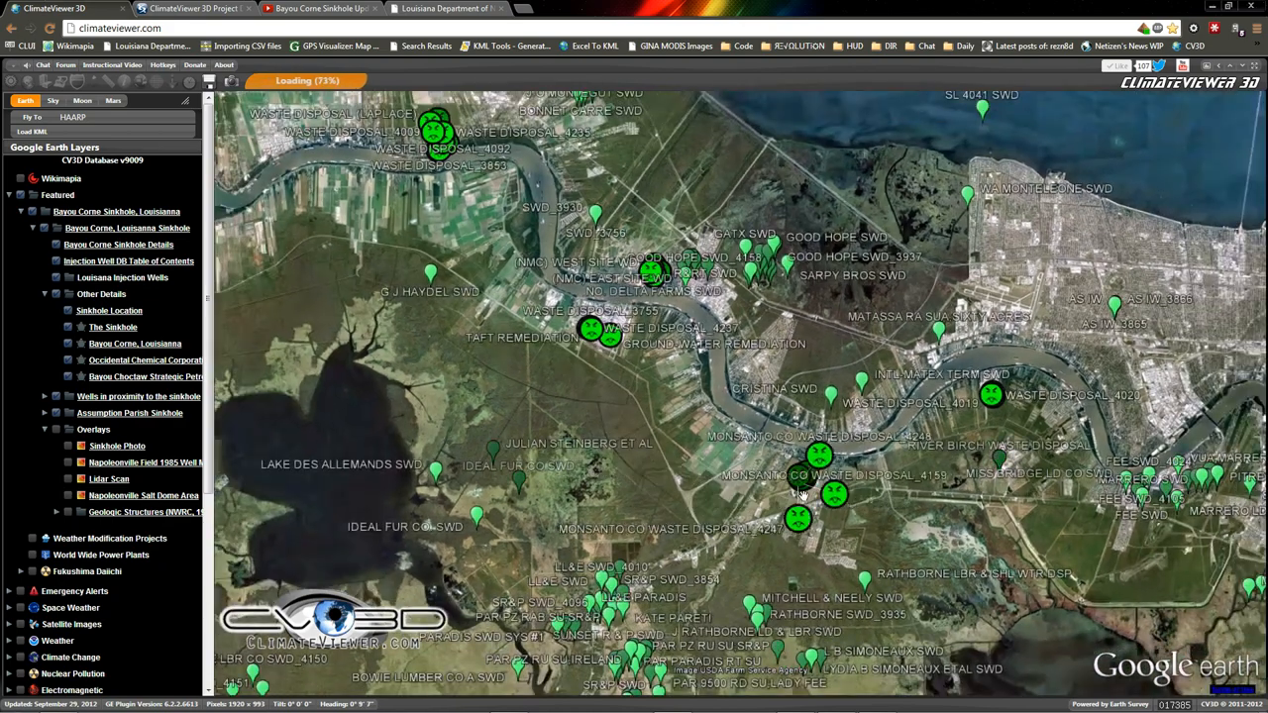
scroll(down, 3)
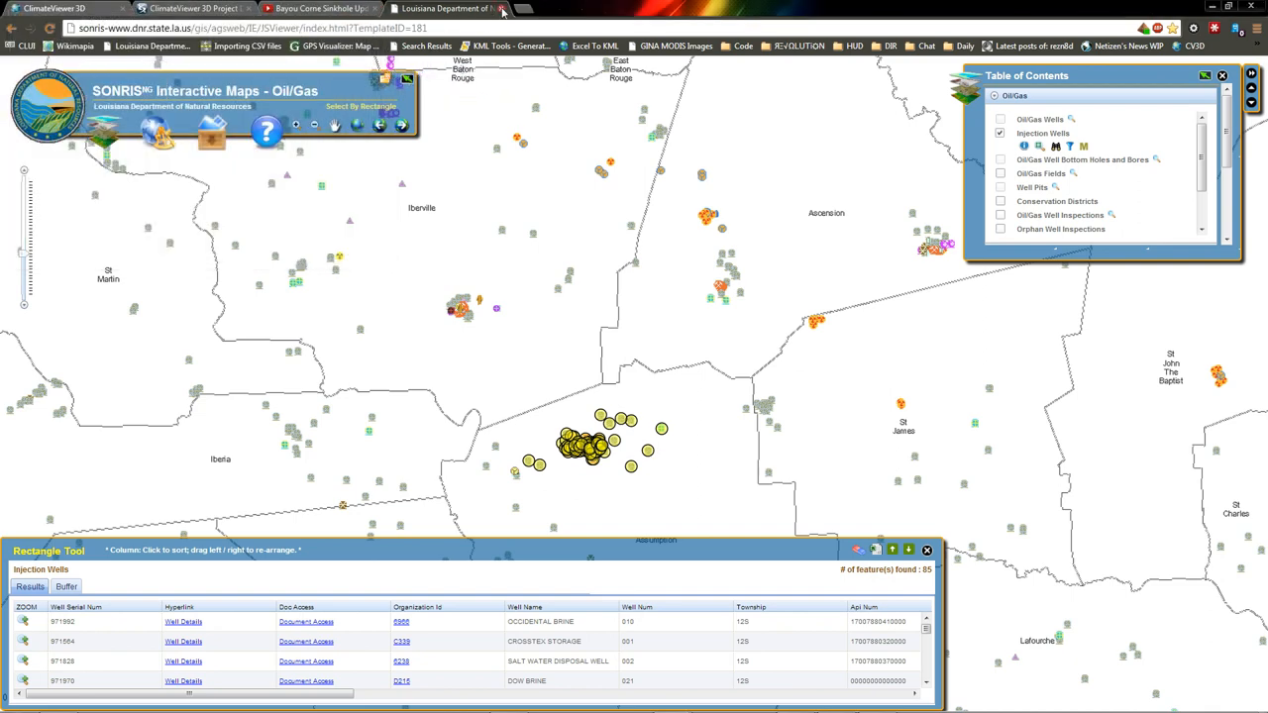
Step: View the Rectangle Tool results table of injection wells in northern Assumption Parish
click(317, 8)
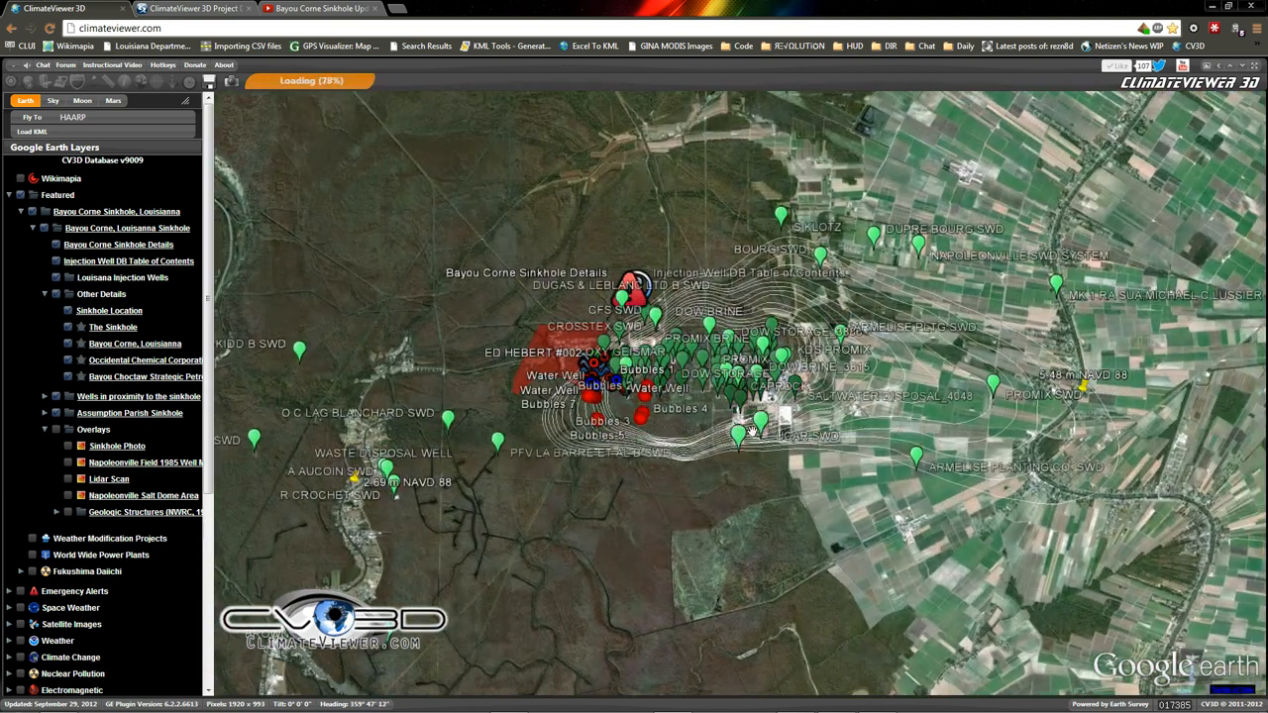
Step: Review the salt water disposal well balloon with its document access link and the Napoleonville Storage balloon, then close both
click(749, 426)
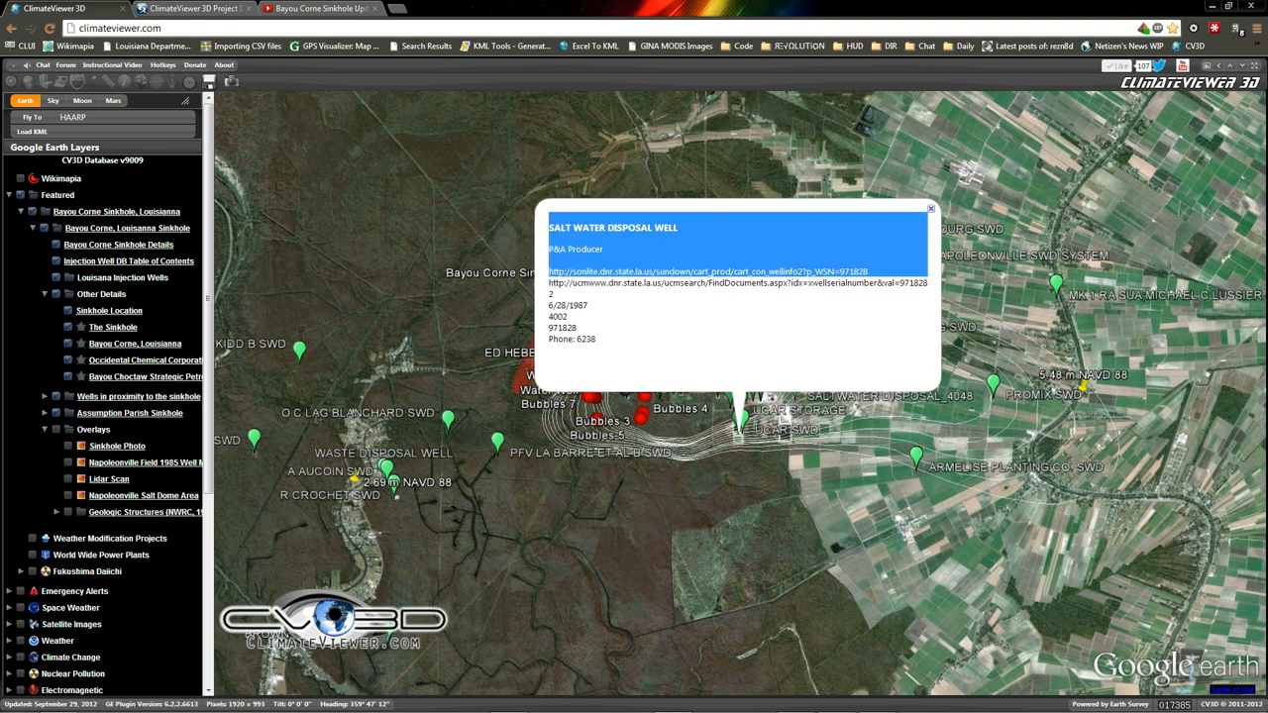
click(737, 282)
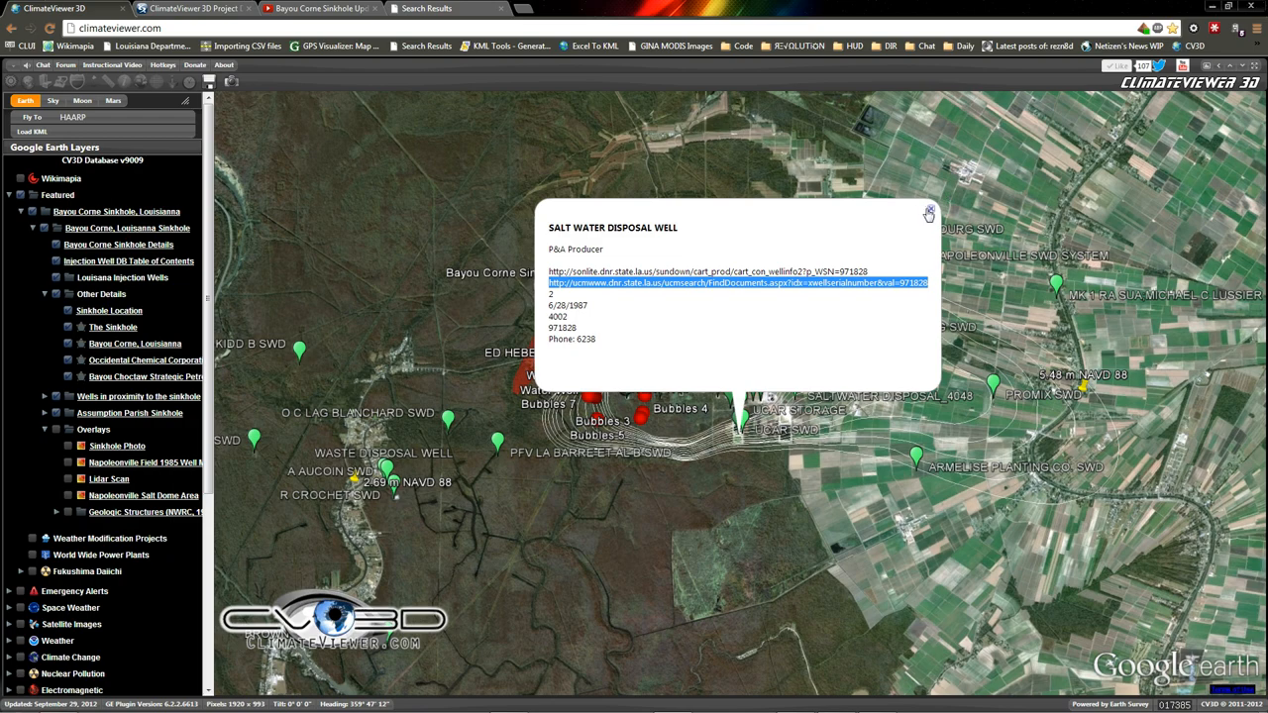
click(927, 212)
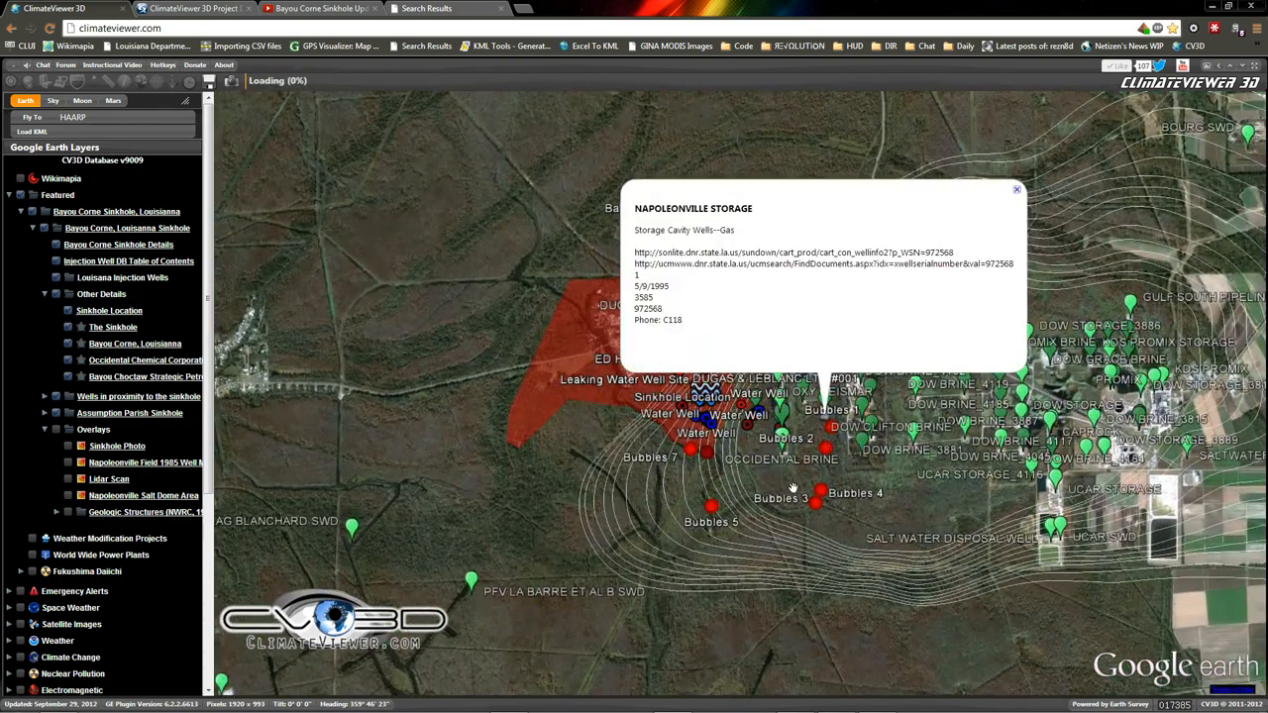
click(1017, 190)
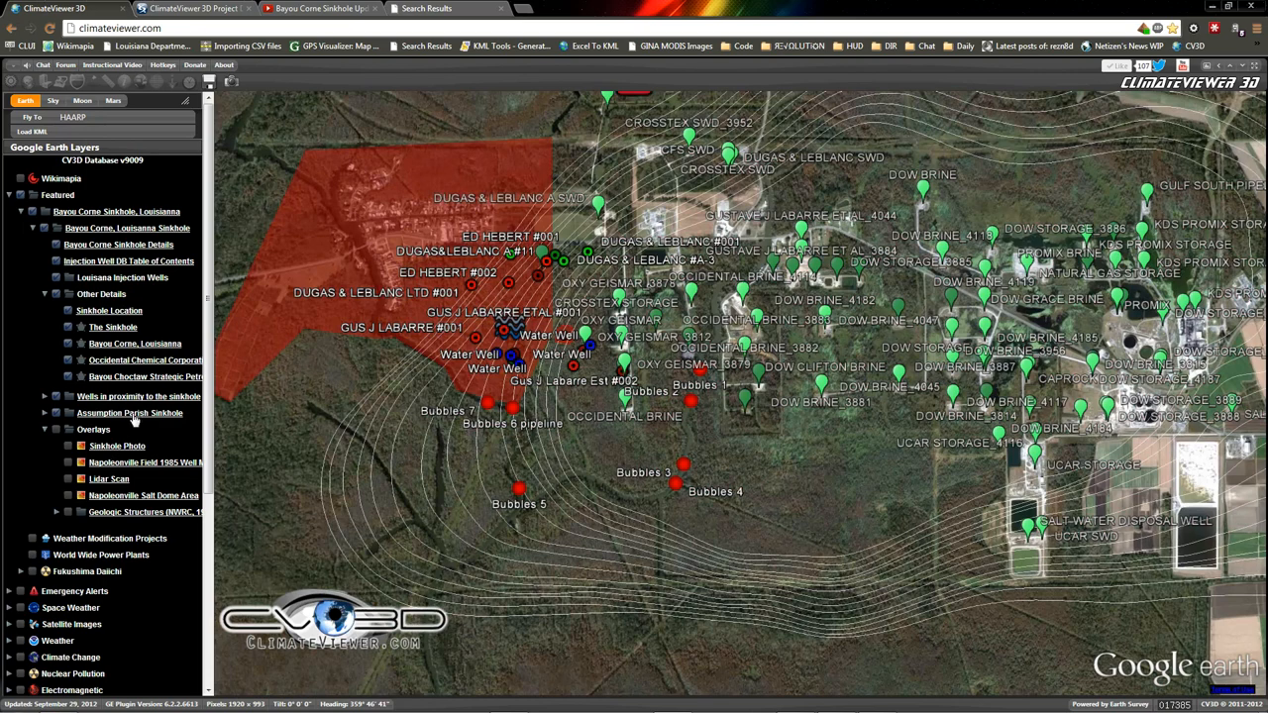
mouse_move(134, 420)
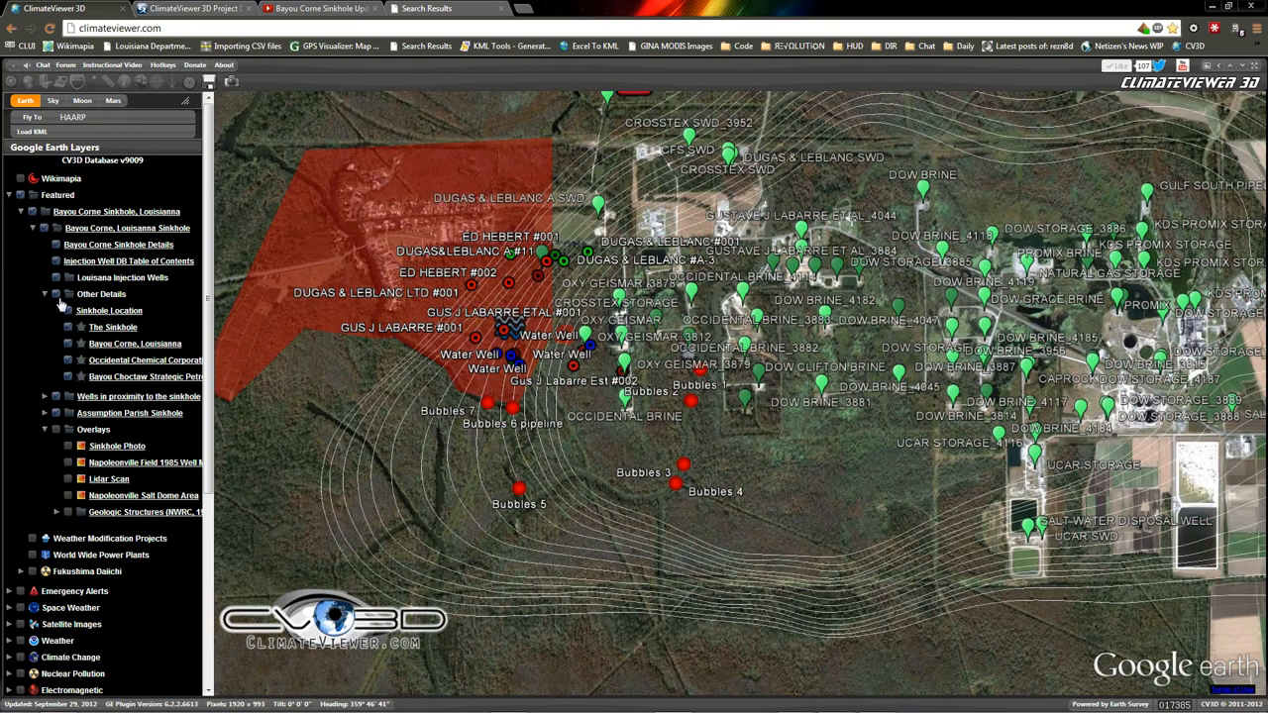
Step: Toggle the 'Wells in proximity to the sinkhole' folder, zoom out to the Bayou Choctaw reserve and go to the land use database article
click(44, 397)
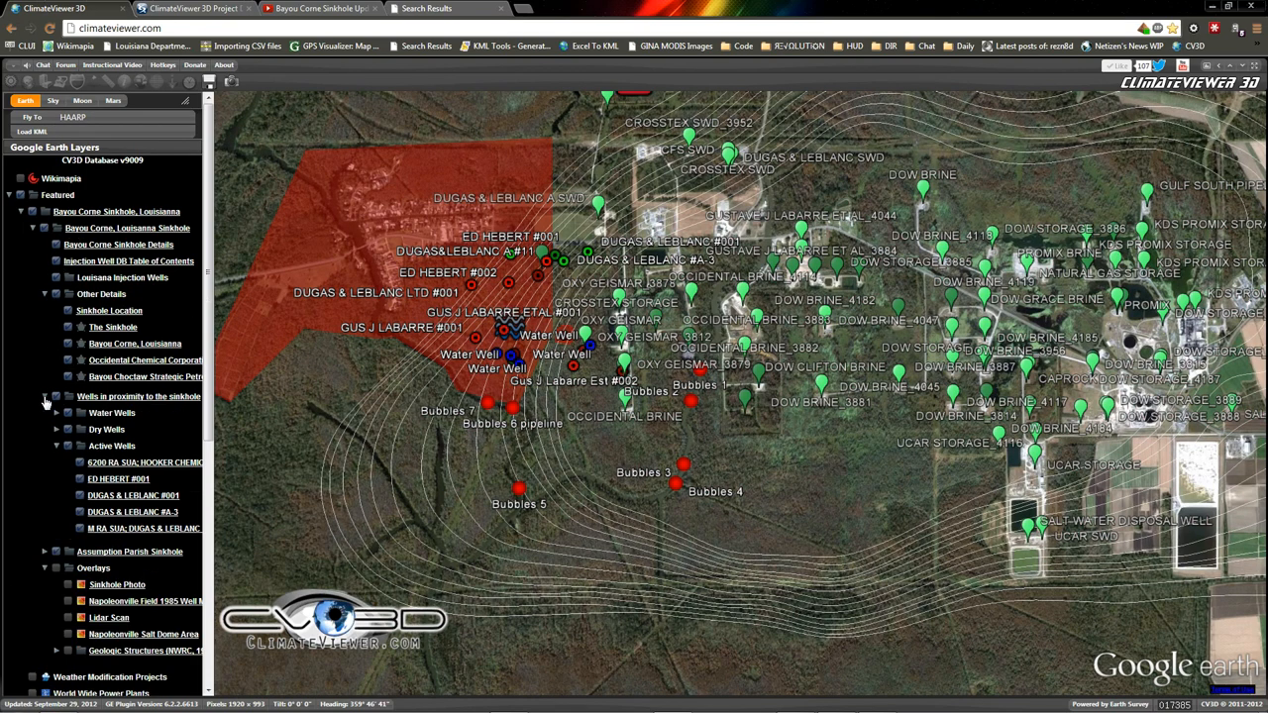
click(56, 397)
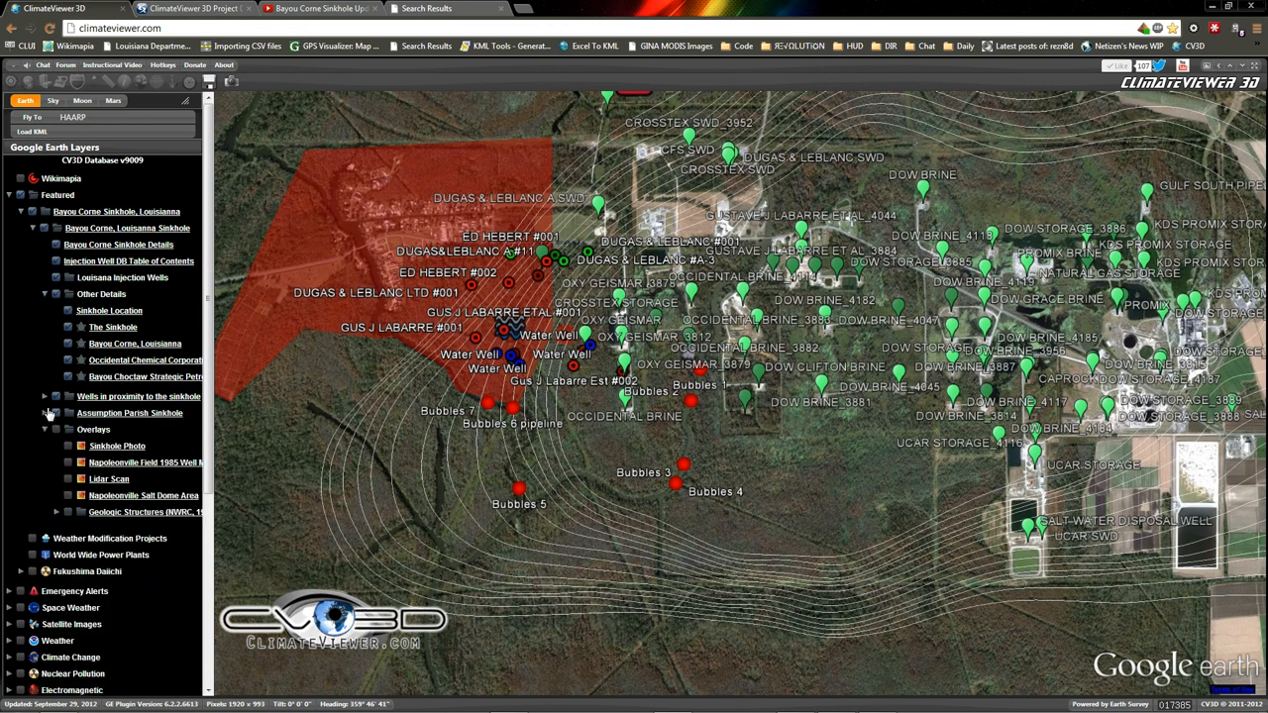
click(146, 377)
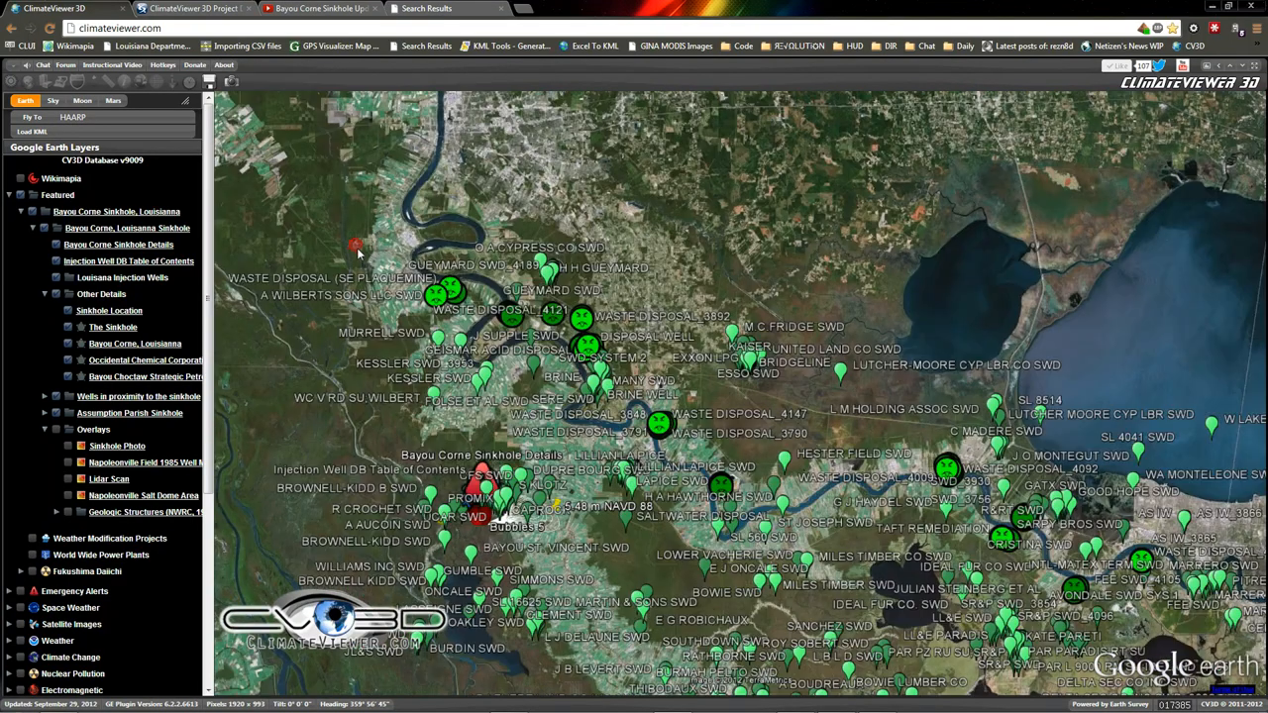
click(357, 246)
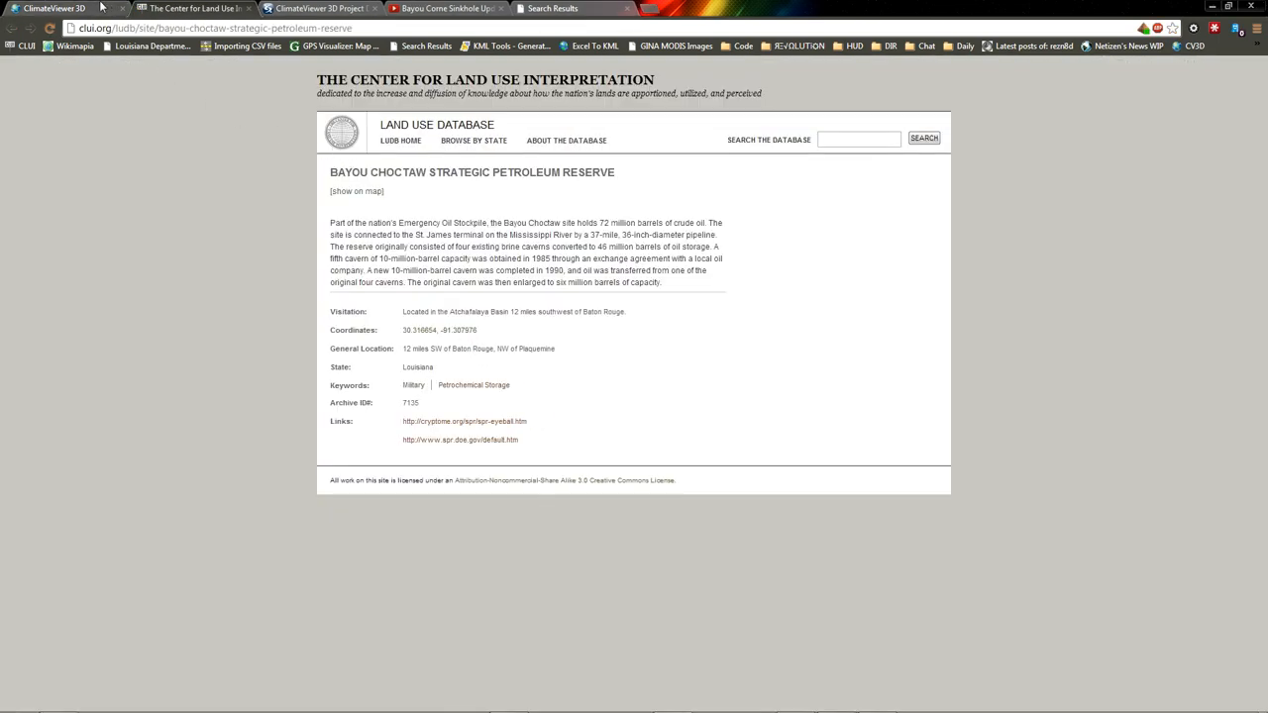
Step: Return from the CLUI Bayou Choctaw Strategic Petroleum Reserve page to the 3D map
click(56, 8)
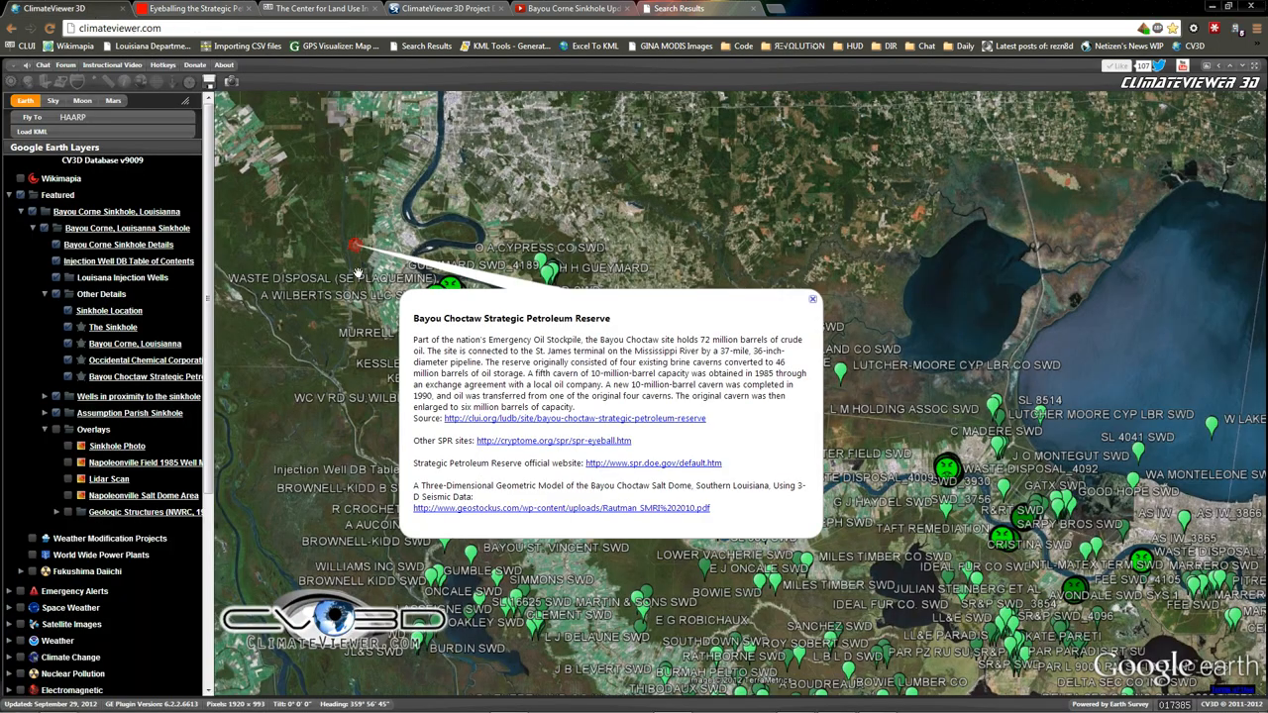
mouse_move(551, 428)
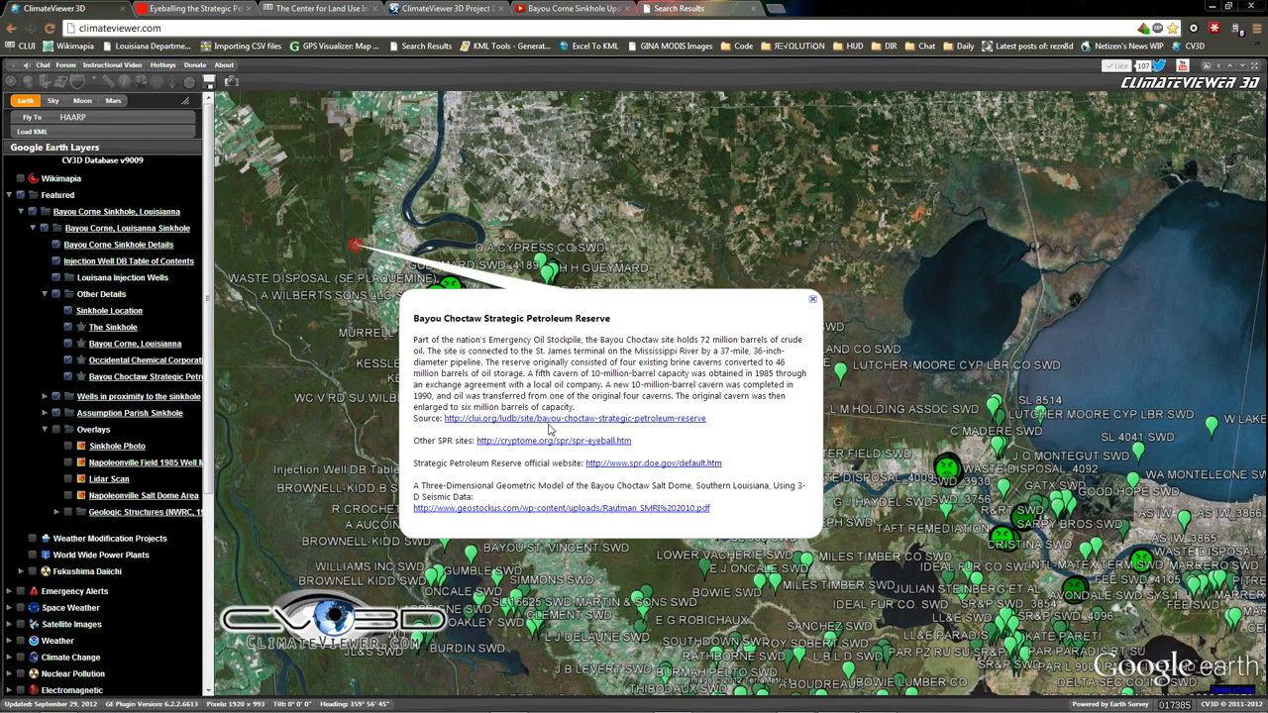
mouse_move(349, 182)
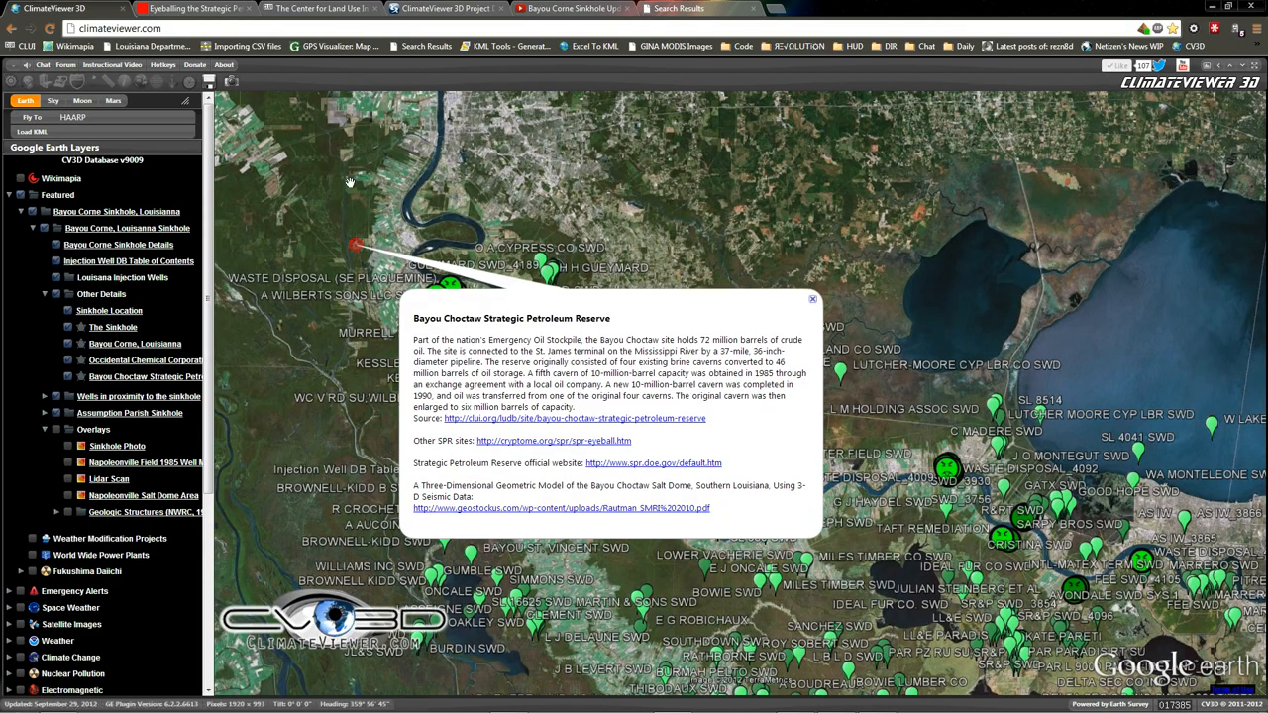